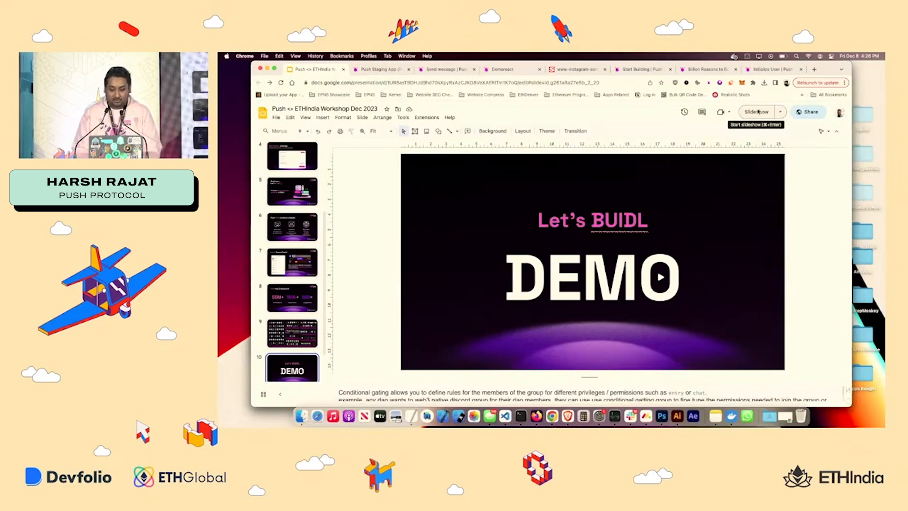
Step: Load staging.push.org channels in the Push Staging tab and approve the profile signature
{"action": "left_click", "coordinate": [381, 69]}
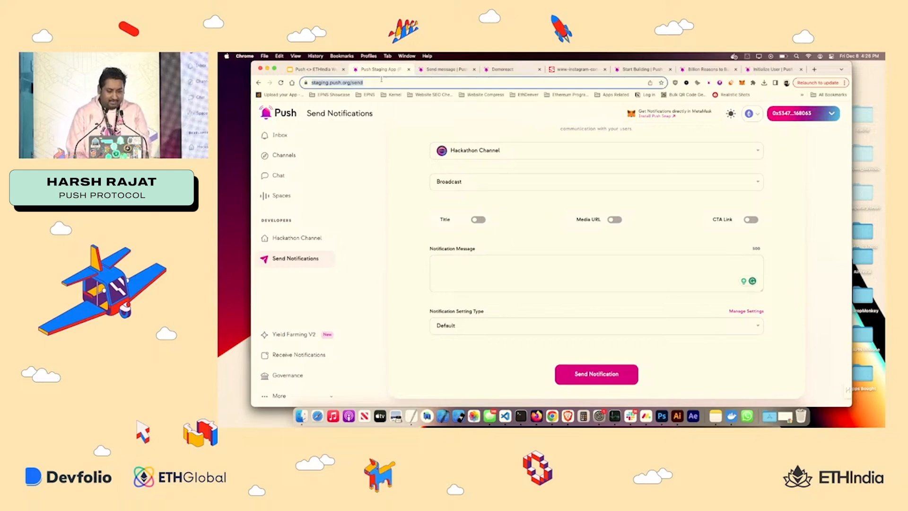
{"action": "left_click", "coordinate": [336, 82]}
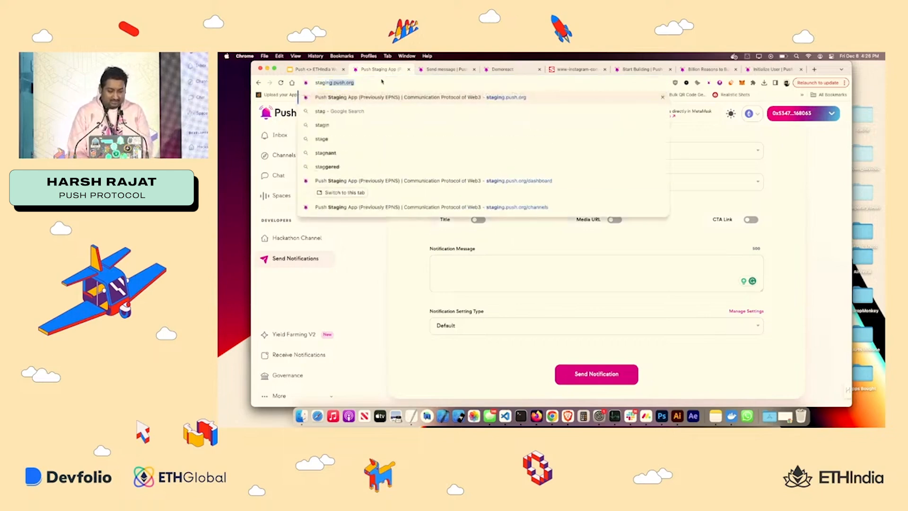
{"action": "key", "text": "Enter"}
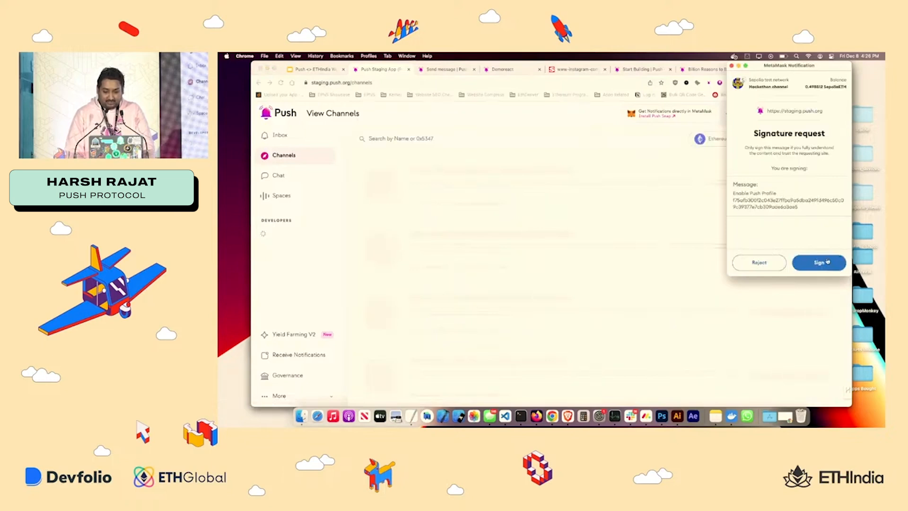
{"action": "left_click", "coordinate": [819, 262]}
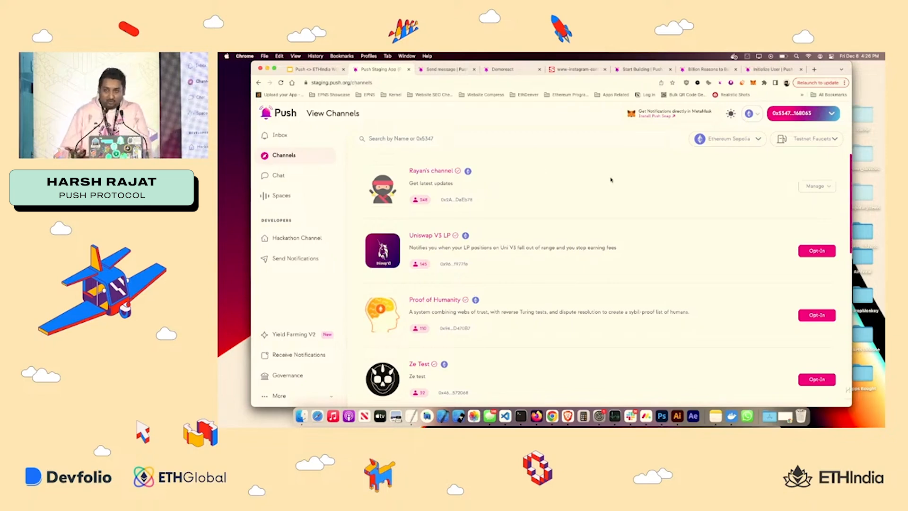
Step: Opt in to the Ze Test channel and sign the subscription in MetaMask
{"action": "scroll", "scroll_direction": "down", "scroll_amount": 3}
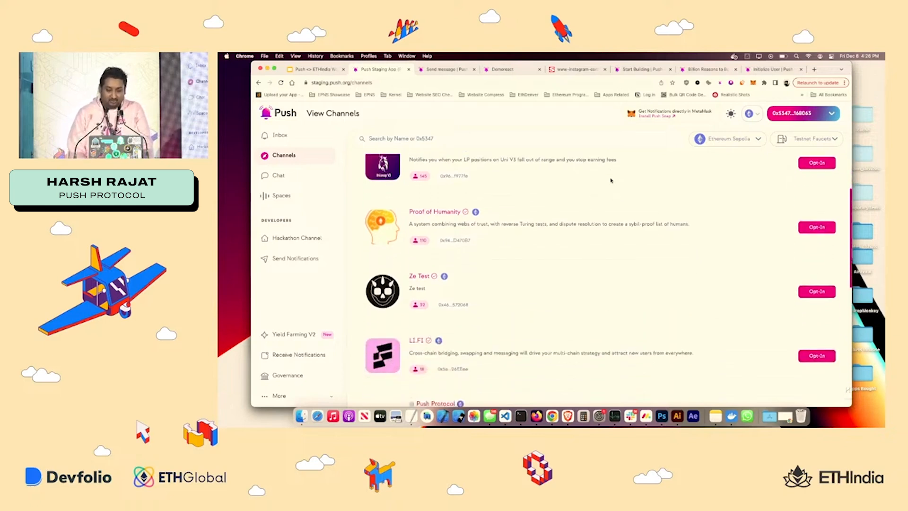
{"action": "scroll", "scroll_direction": "down", "scroll_amount": 3}
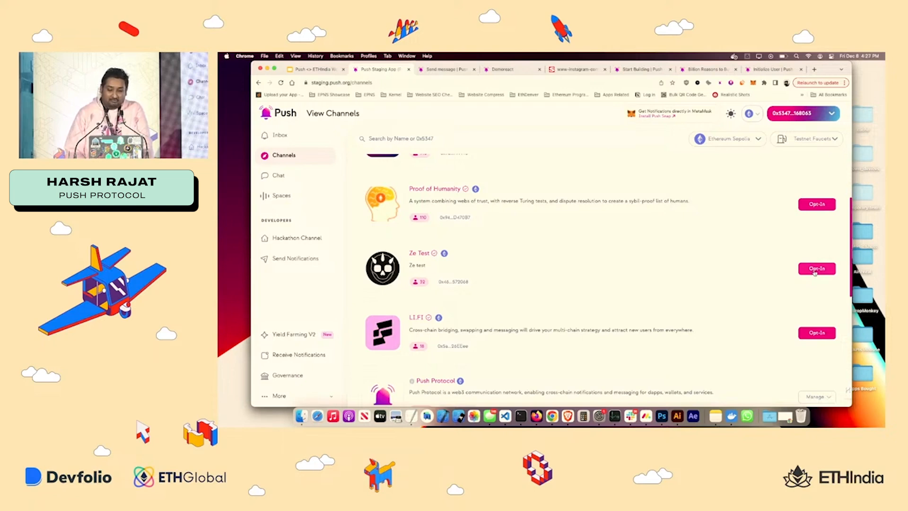
{"action": "left_click", "coordinate": [817, 268]}
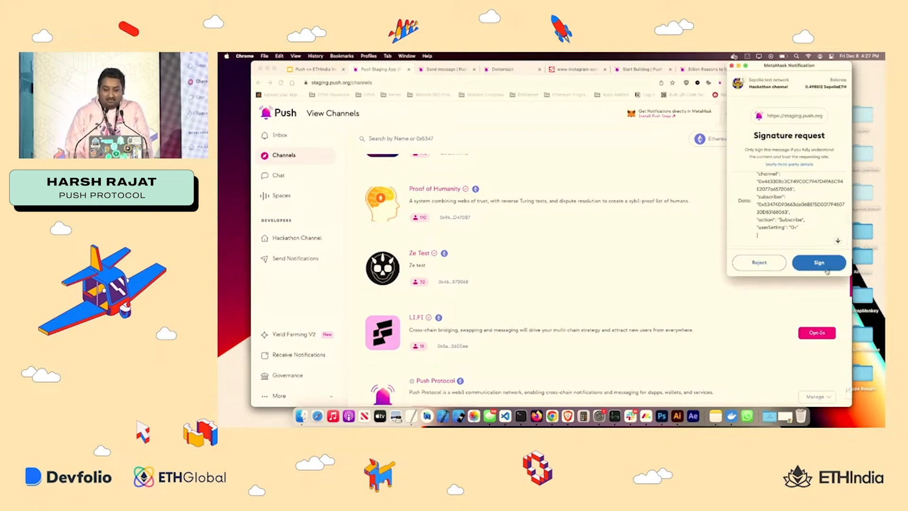
{"action": "left_click", "coordinate": [819, 262]}
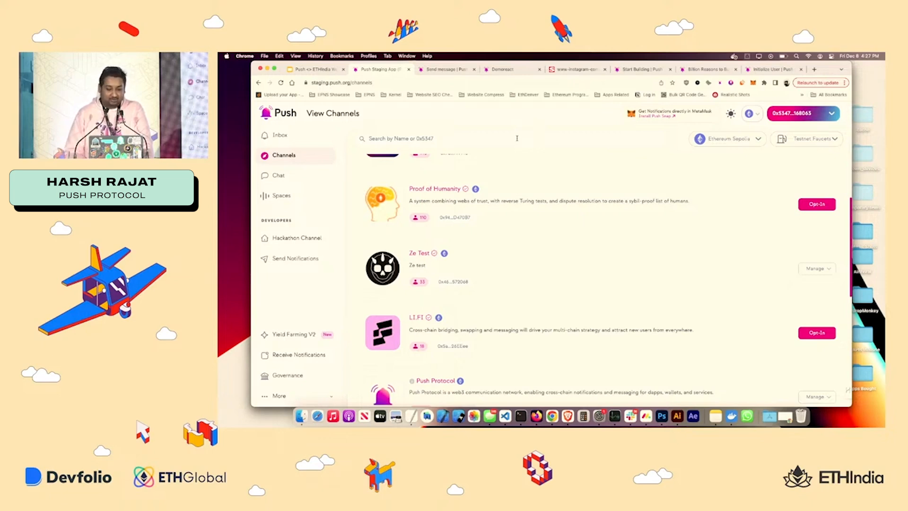
{"action": "mouse_move", "coordinate": [303, 267]}
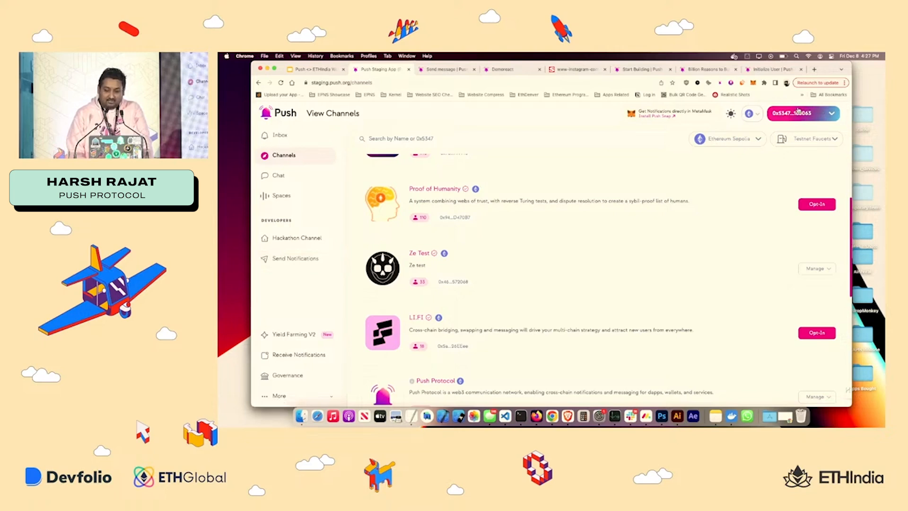
{"action": "mouse_move", "coordinate": [310, 252]}
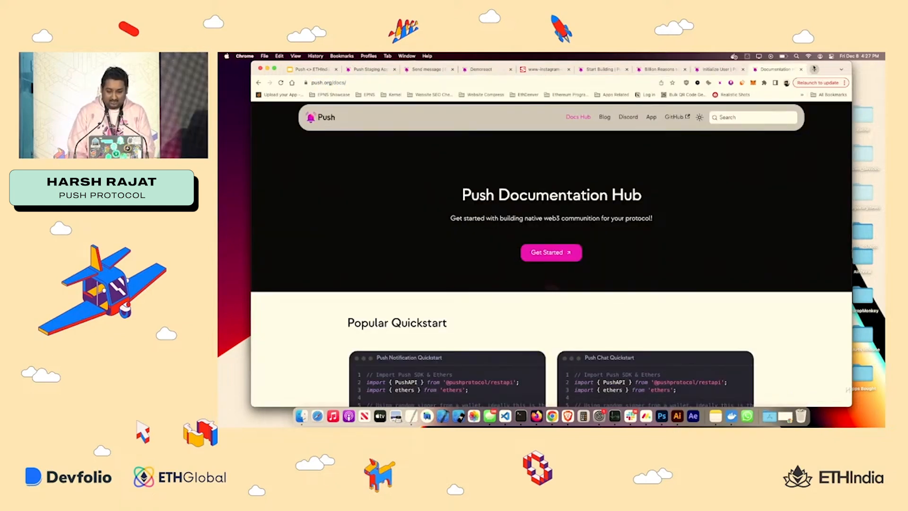
Step: Open Notifications Overview, then the 'Creating your channel' tutorial
{"action": "scroll", "scroll_direction": "down", "scroll_amount": 3}
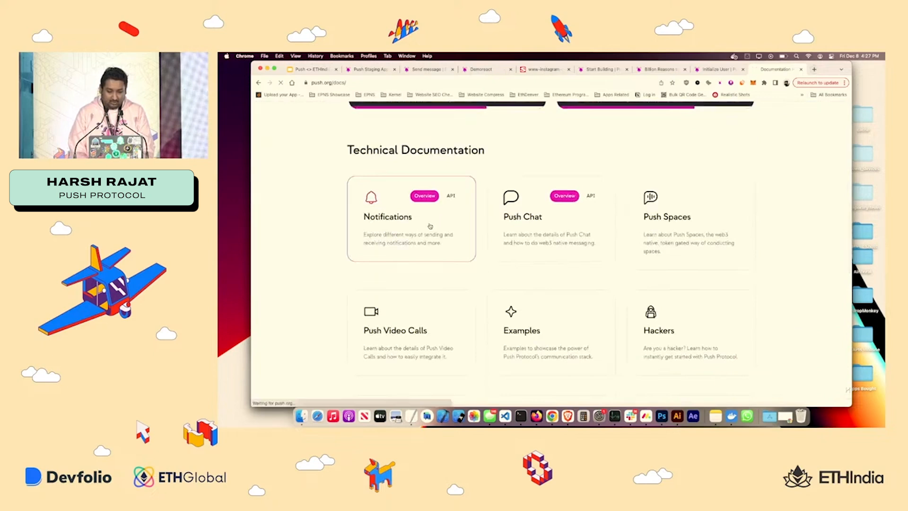
{"action": "left_click", "coordinate": [412, 225]}
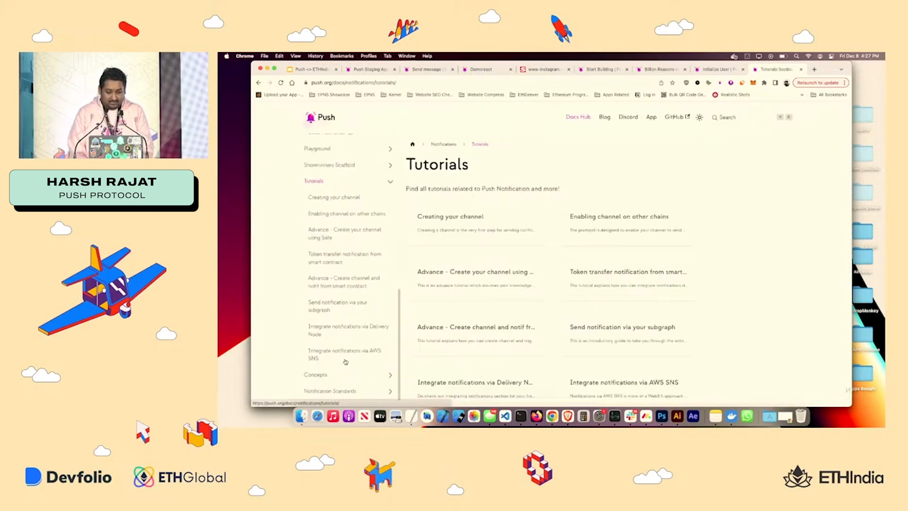
{"action": "left_click", "coordinate": [334, 197]}
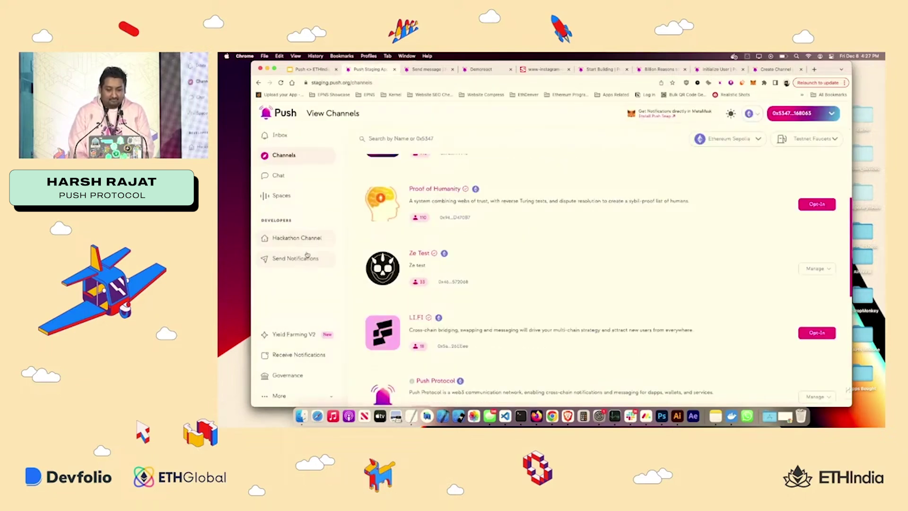
Step: In Firefox's Push app, open Channels and search for 'hackath'
{"action": "left_click", "coordinate": [295, 259]}
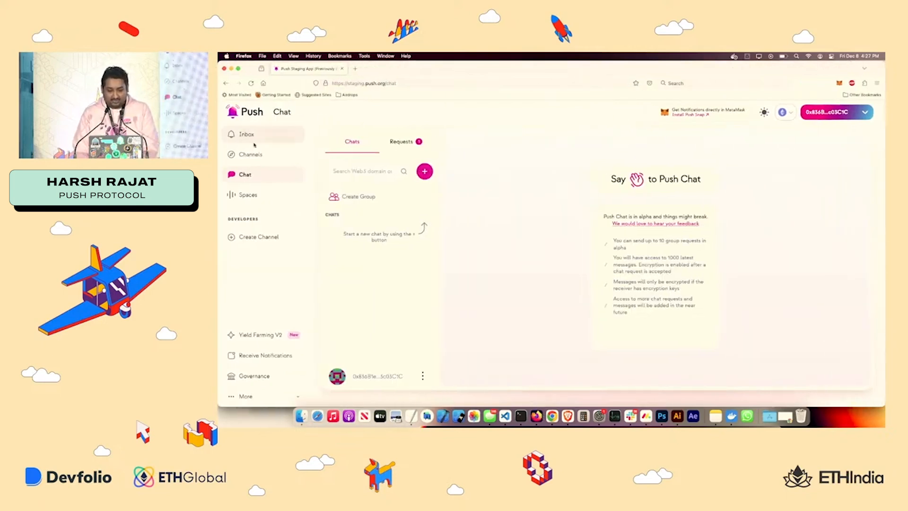
{"action": "left_click", "coordinate": [250, 155]}
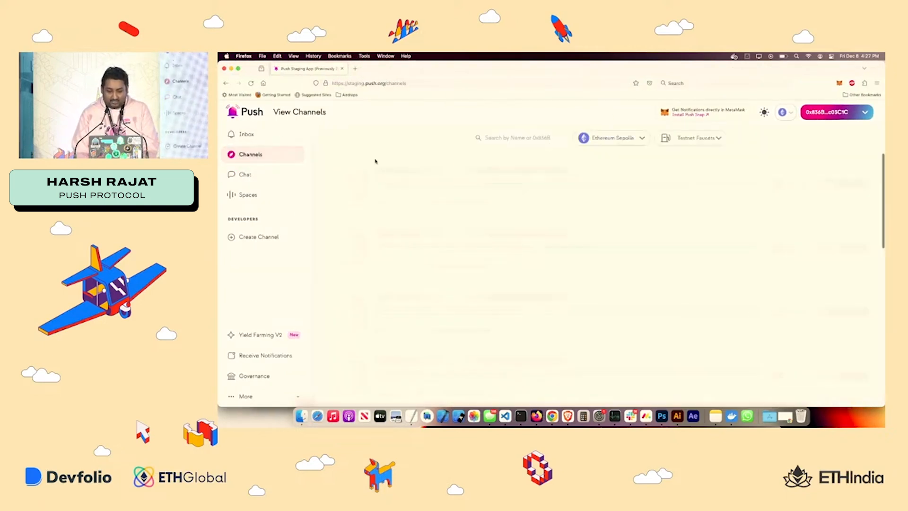
{"action": "type", "text": "chan"}
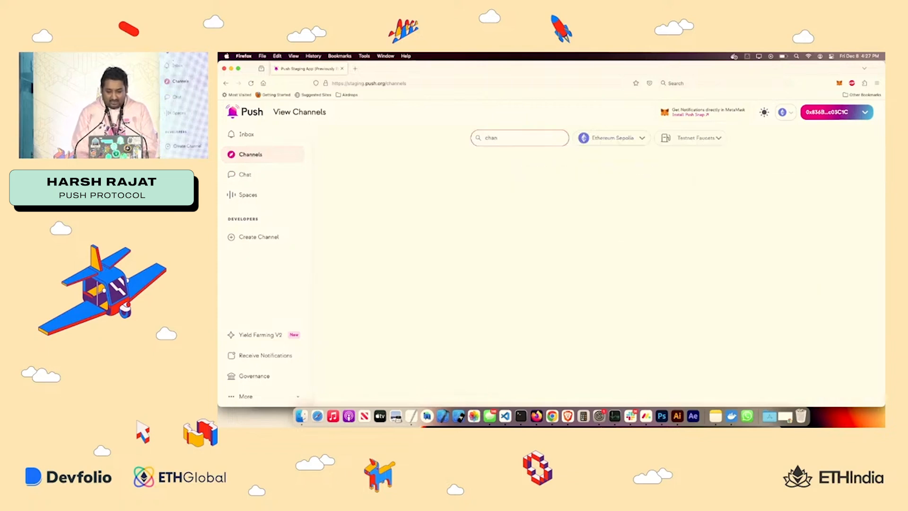
{"action": "type", "text": "hackath"}
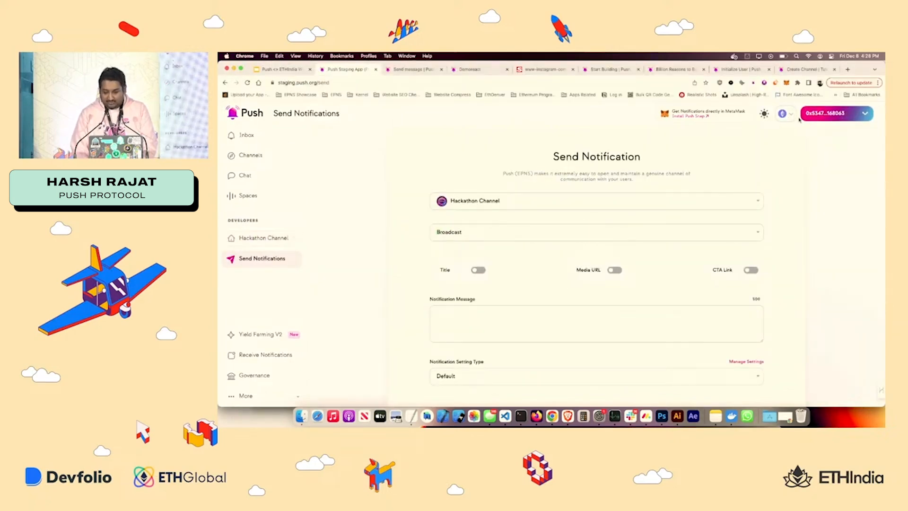
{"action": "left_click", "coordinate": [264, 238]}
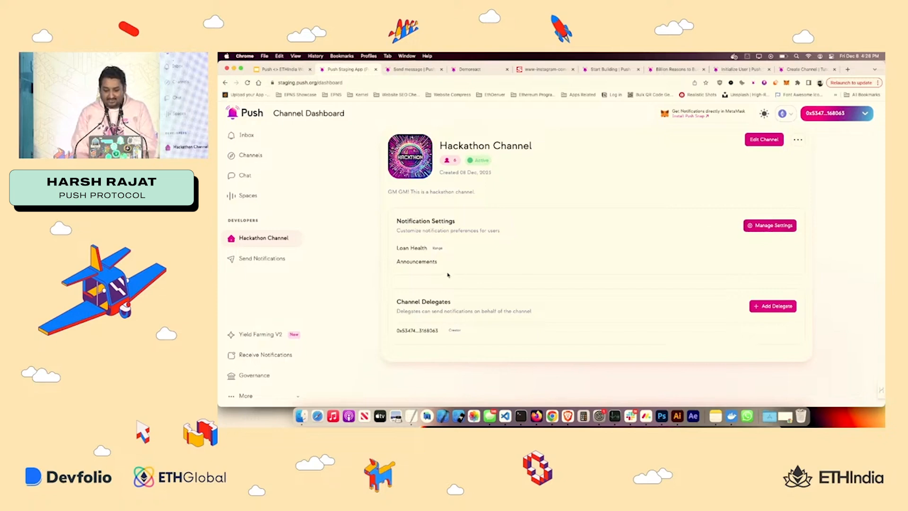
{"action": "mouse_move", "coordinate": [428, 252]}
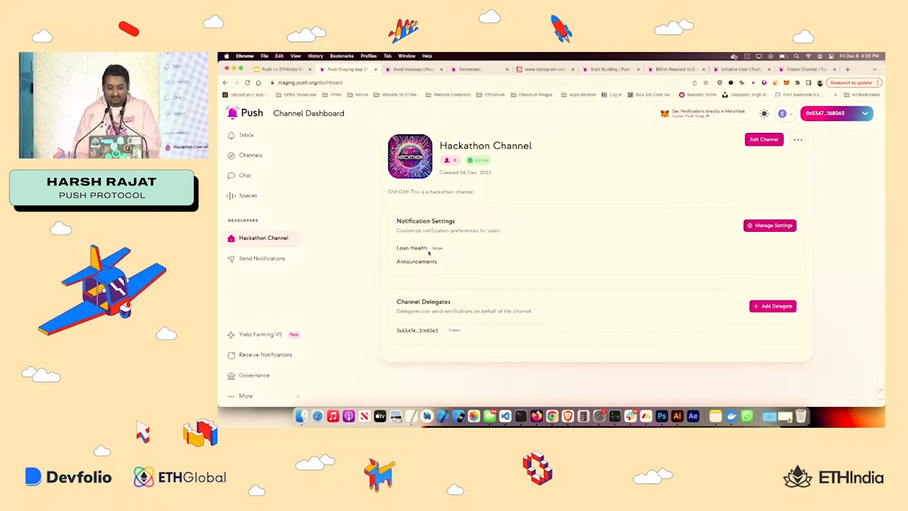
{"action": "left_click", "coordinate": [262, 258]}
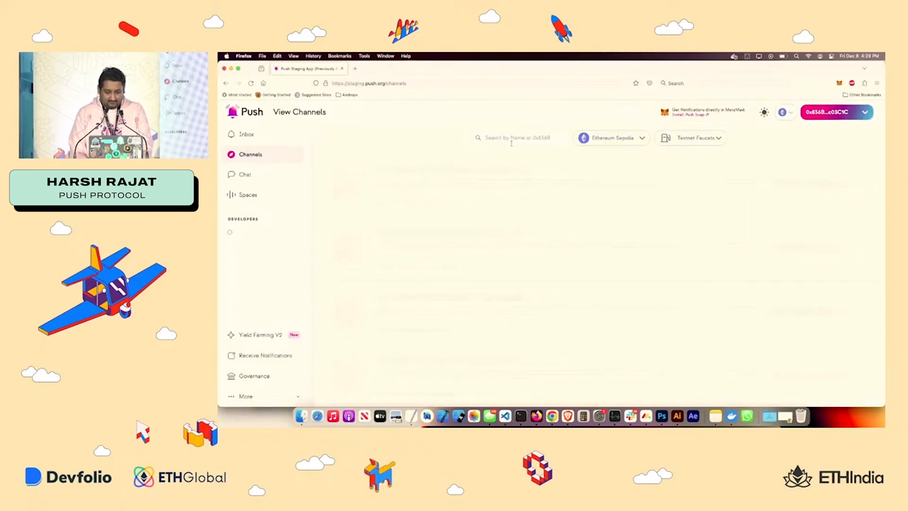
Step: Find 'hackathon c', set Loan Health to 105, opt in and sign
{"action": "type", "text": "hackatho"}
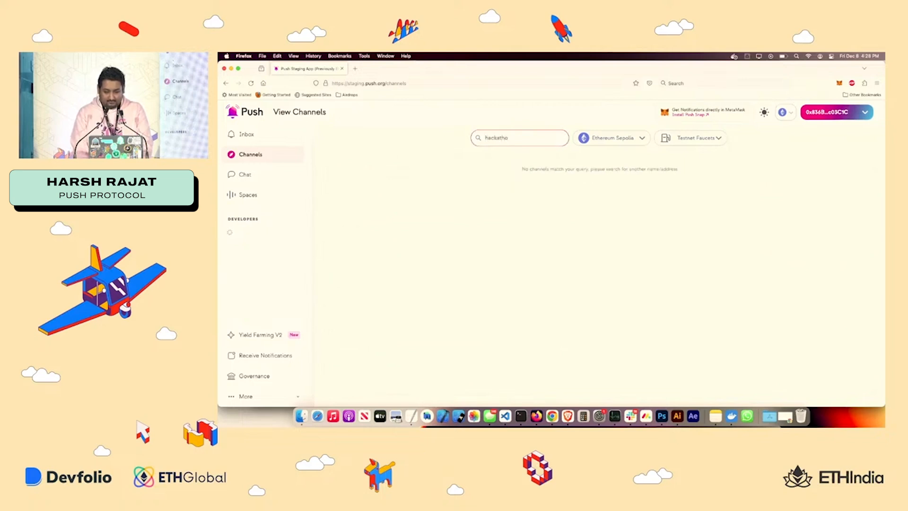
{"action": "type", "text": "hackathon c"}
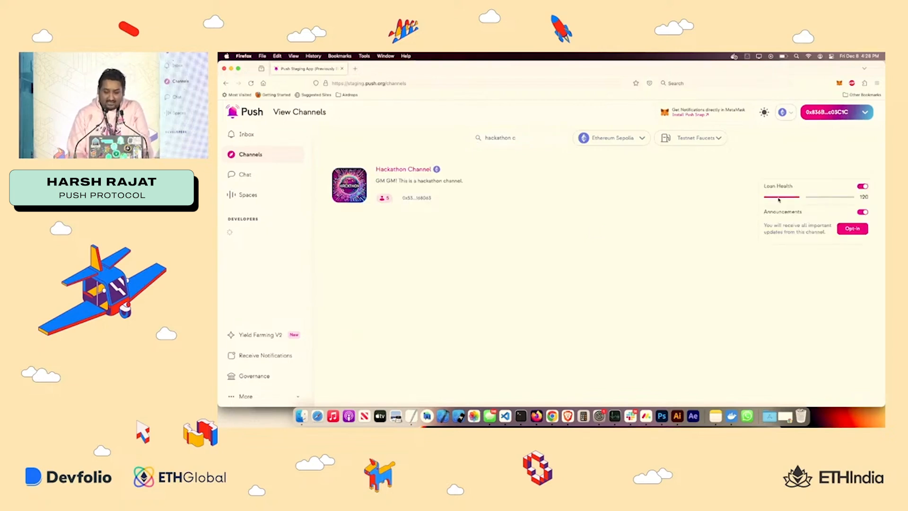
{"action": "left_click_drag", "start_coordinate": [779, 197], "coordinate": [783, 201]}
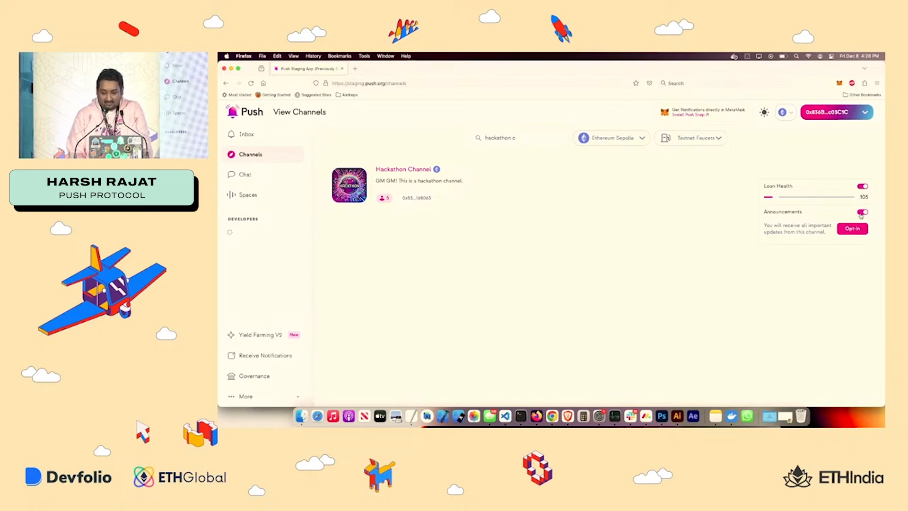
{"action": "left_click", "coordinate": [861, 212]}
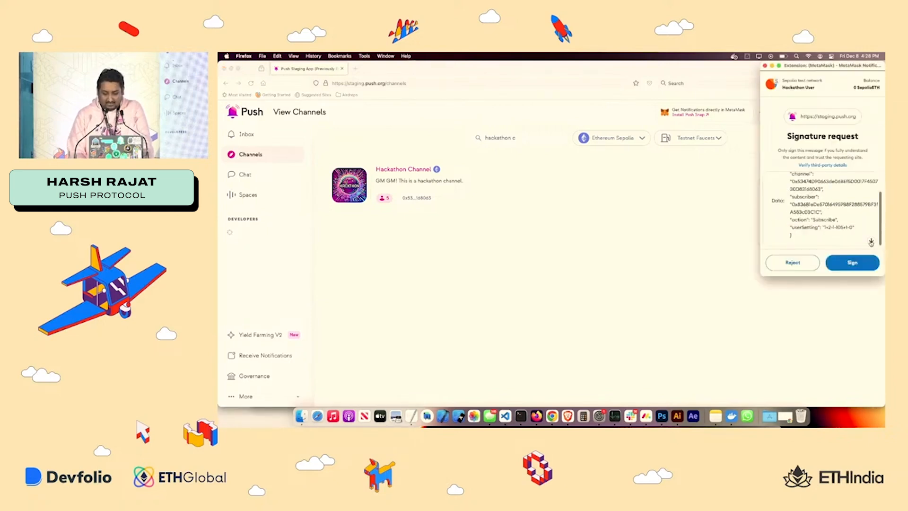
{"action": "left_click", "coordinate": [852, 263]}
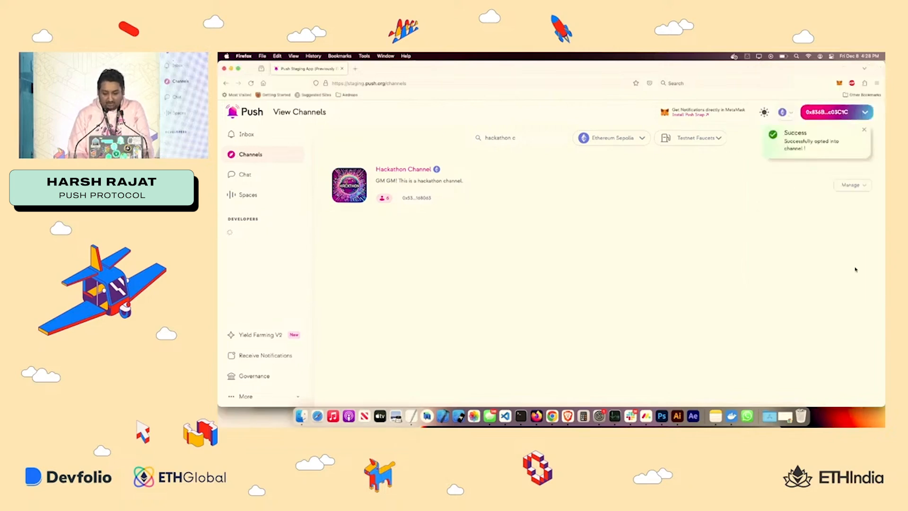
{"action": "mouse_move", "coordinate": [552, 417]}
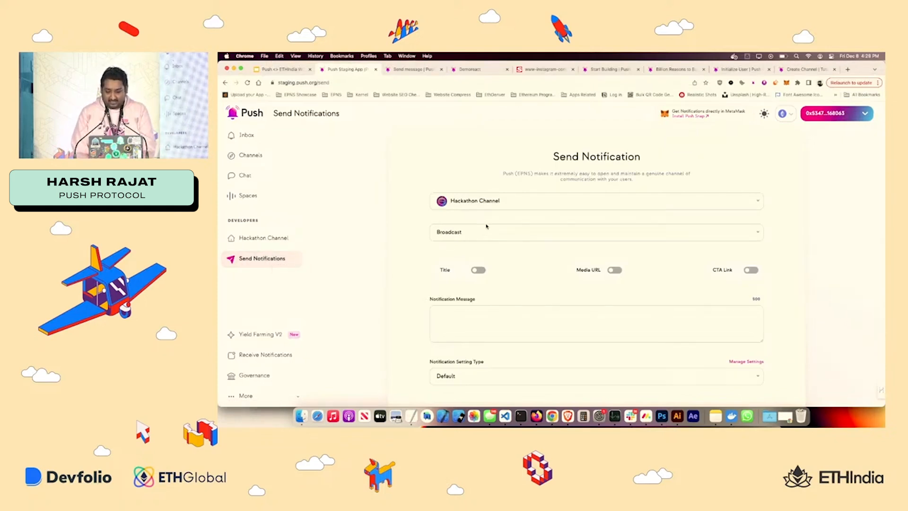
Step: Compose a broadcast saying 'GM hackers!' with the title 'Hey ETHGlobal'
{"action": "left_click", "coordinate": [597, 232]}
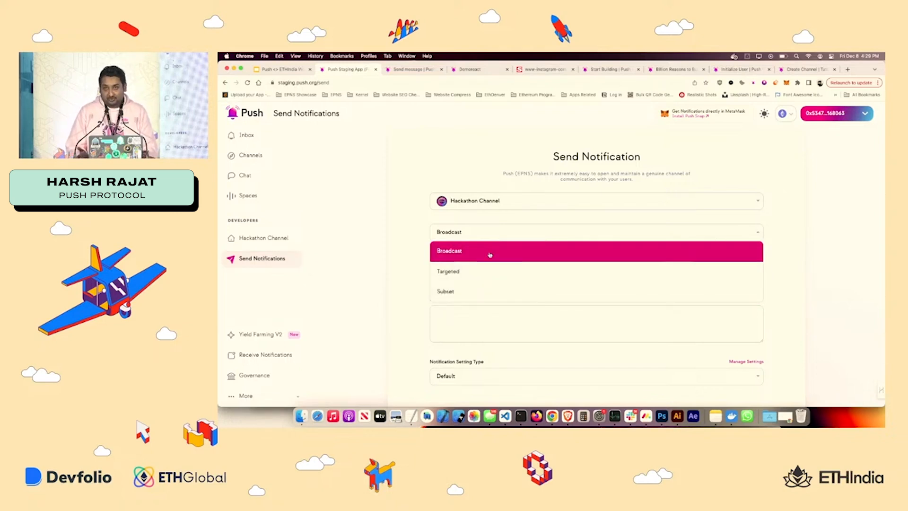
{"action": "mouse_move", "coordinate": [481, 271]}
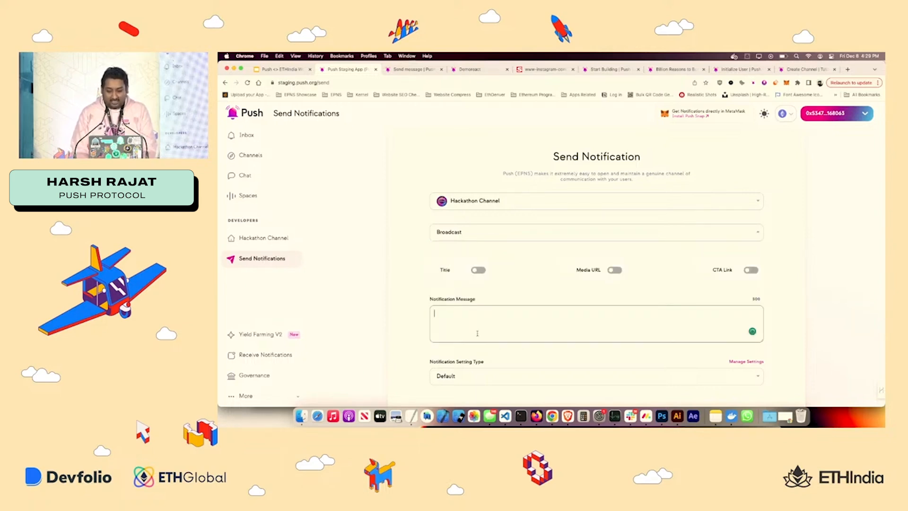
{"action": "type", "text": "GM hackers!"}
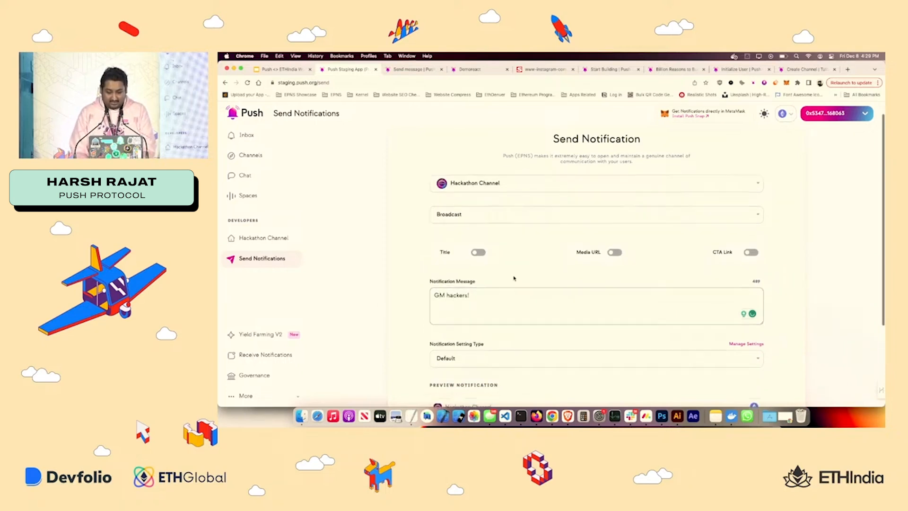
{"action": "left_click", "coordinate": [478, 252]}
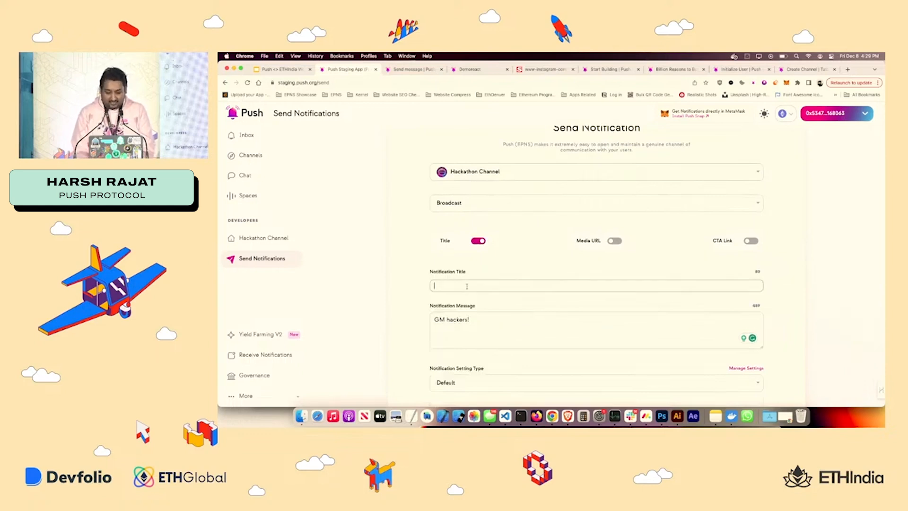
{"action": "type", "text": "Hey ETHGlobal"}
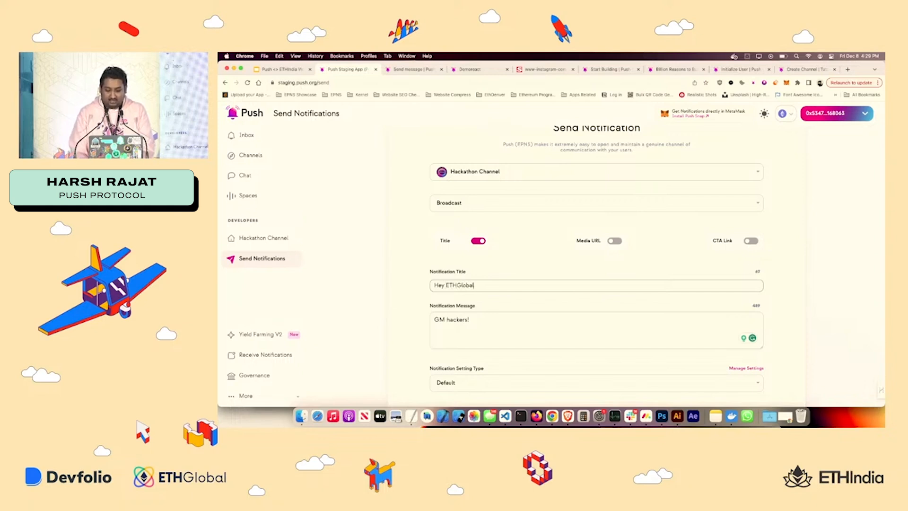
Step: Add the cat image Media URL, keep Default setting type, send and sign
{"action": "scroll", "scroll_direction": "down", "scroll_amount": 3}
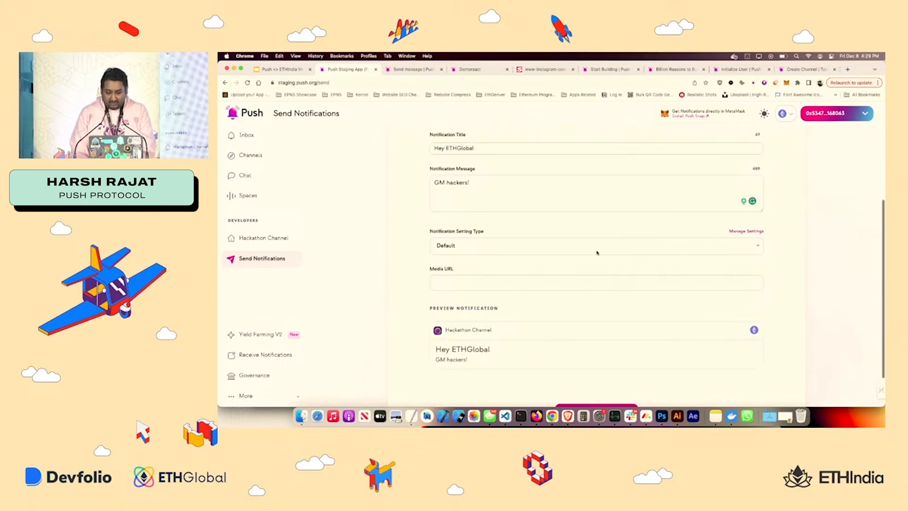
{"action": "left_click", "coordinate": [546, 69]}
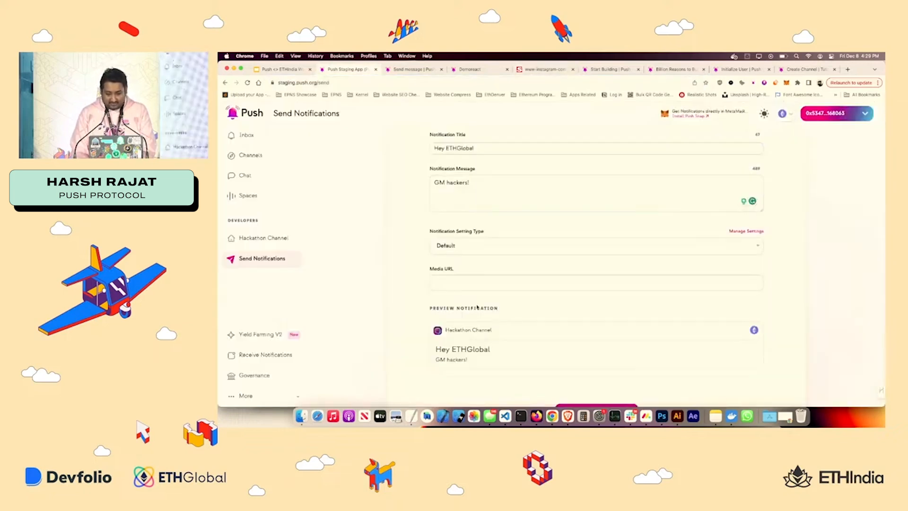
{"action": "type", "text": "https://www.the-sun.com/wp-content/uploads/sites/6/2023/10/www-instagram-com-monkeycatluna-hl-851711797.jpg"}
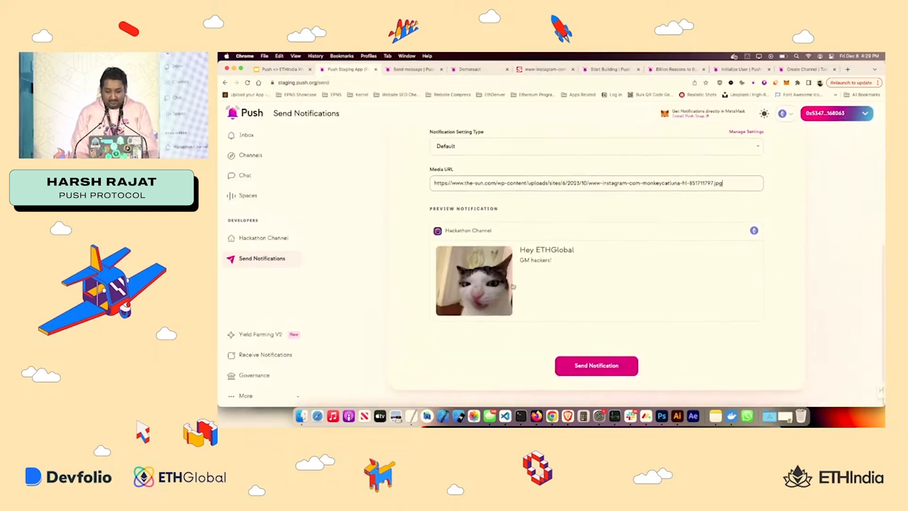
{"action": "left_click", "coordinate": [595, 146]}
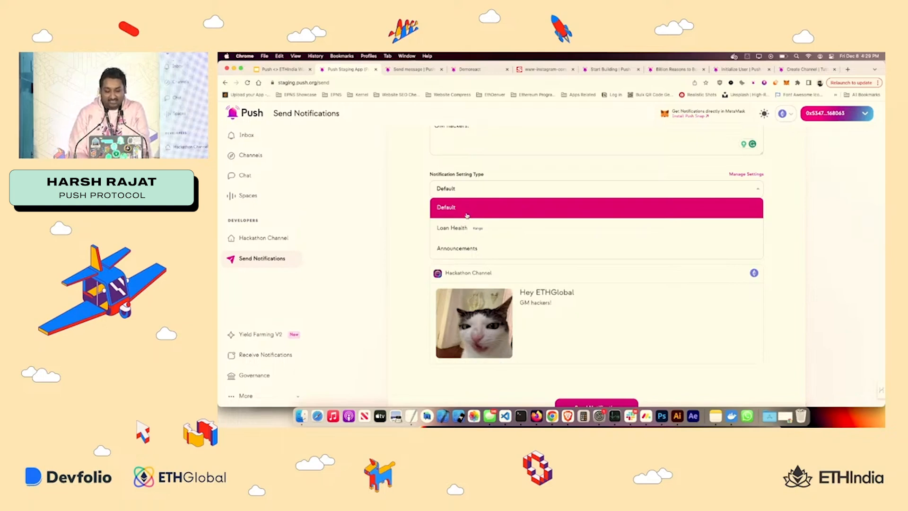
{"action": "left_click", "coordinate": [467, 207]}
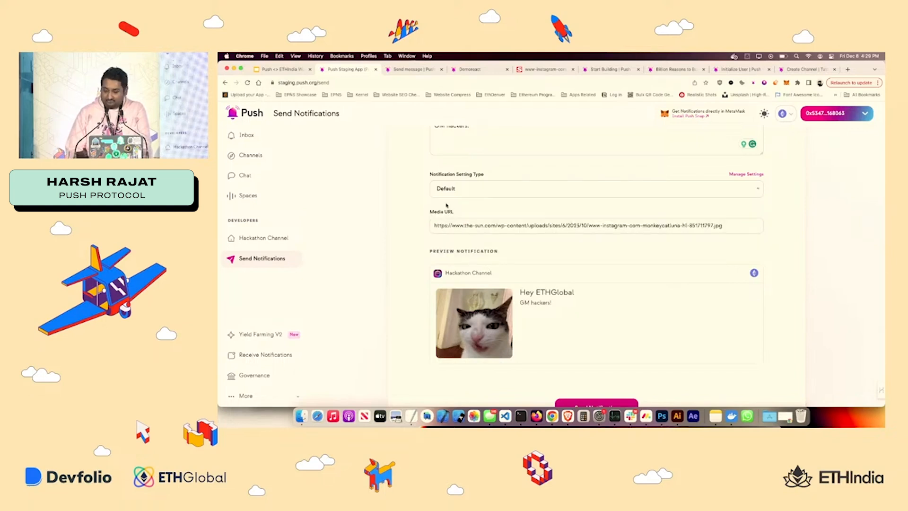
{"action": "scroll", "scroll_direction": "down", "scroll_amount": 3}
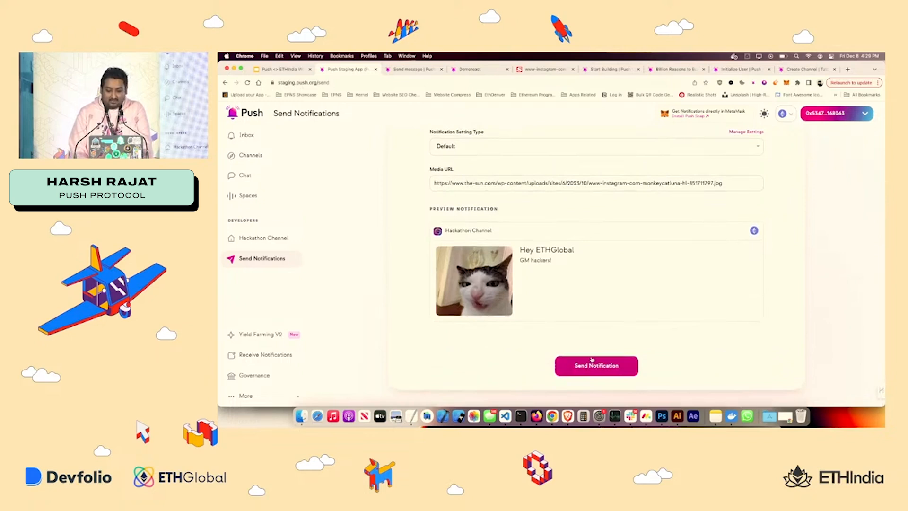
{"action": "left_click", "coordinate": [596, 365]}
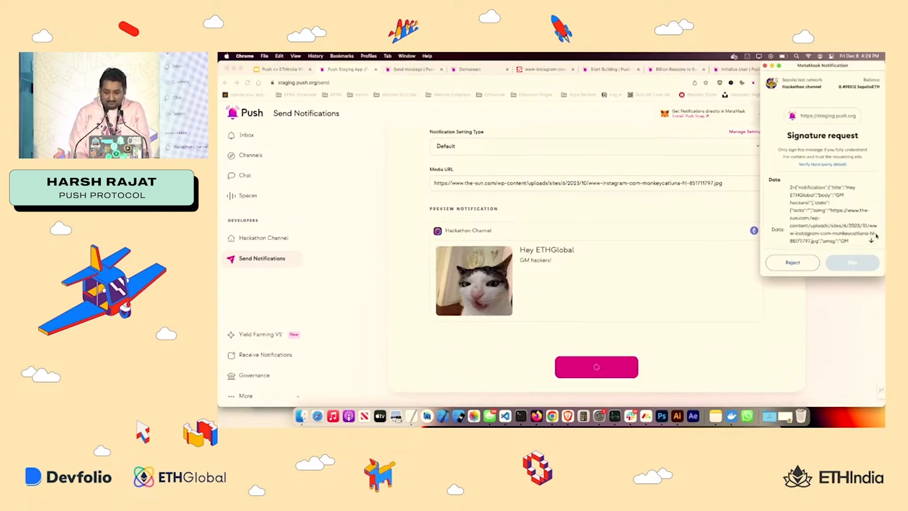
{"action": "left_click", "coordinate": [853, 263]}
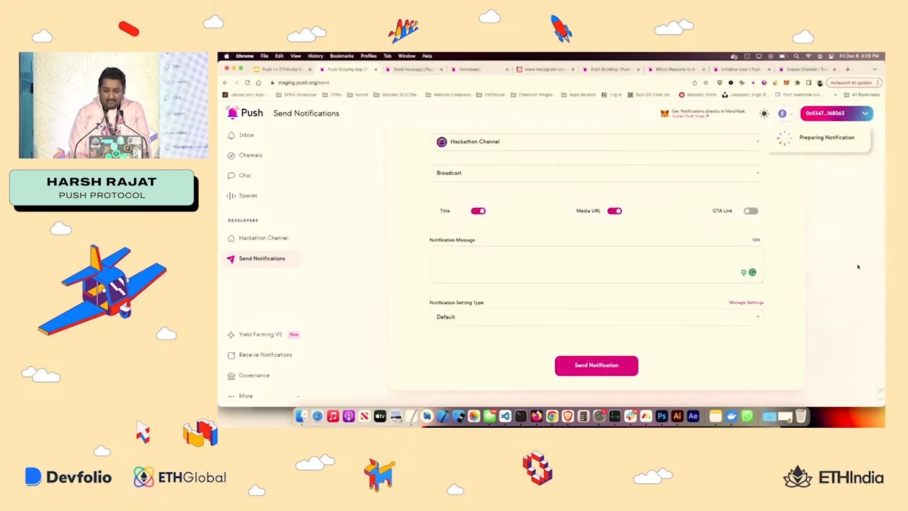
{"action": "left_click", "coordinate": [597, 365]}
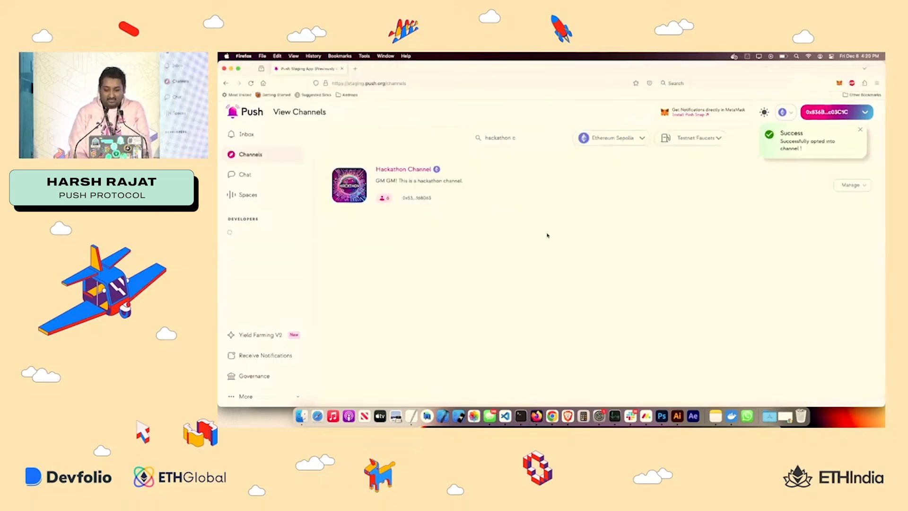
{"action": "left_click", "coordinate": [246, 134]}
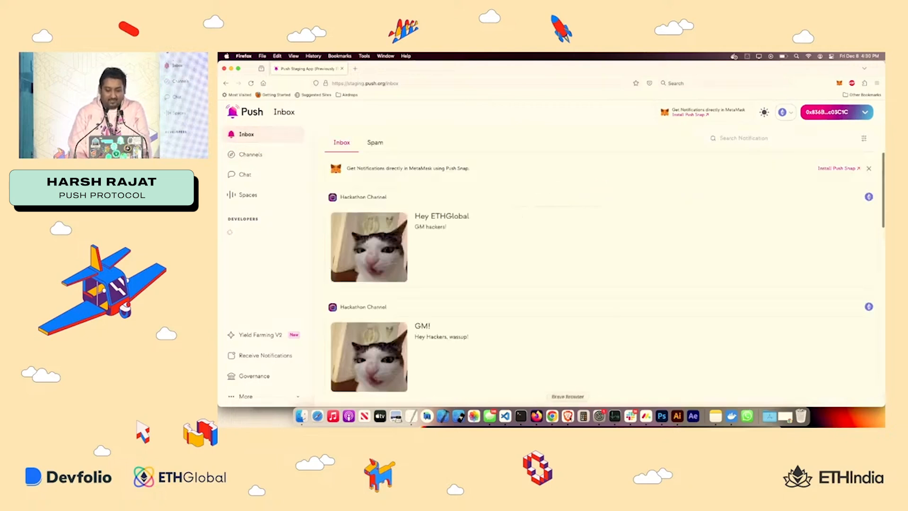
{"action": "scroll", "scroll_direction": "down", "scroll_amount": 3}
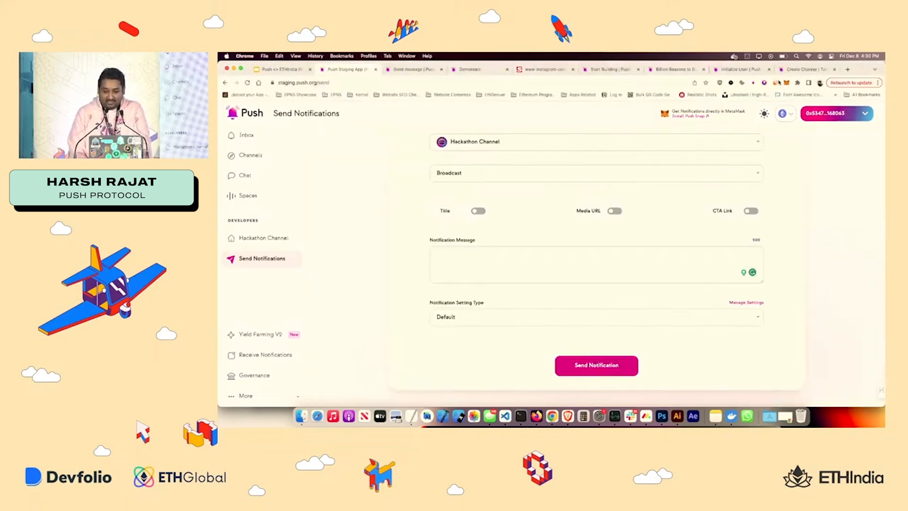
{"action": "left_click", "coordinate": [786, 83]}
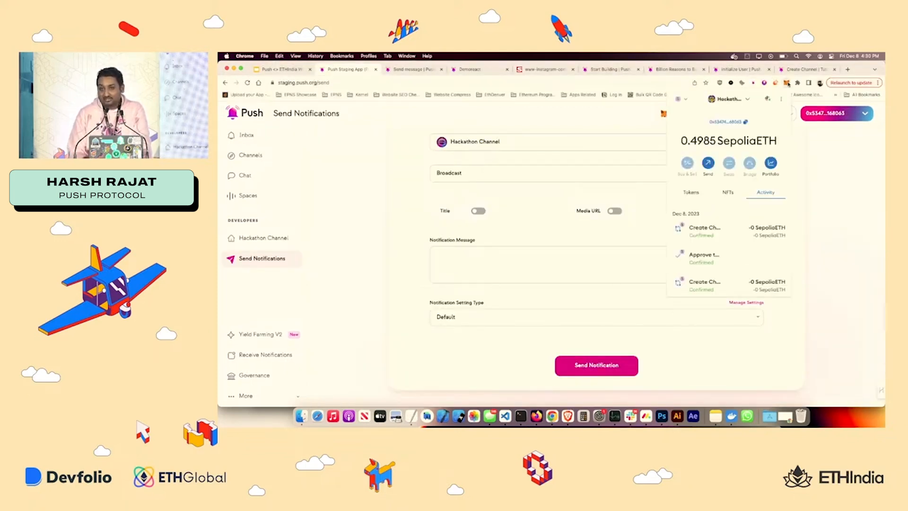
{"action": "left_click", "coordinate": [782, 99]}
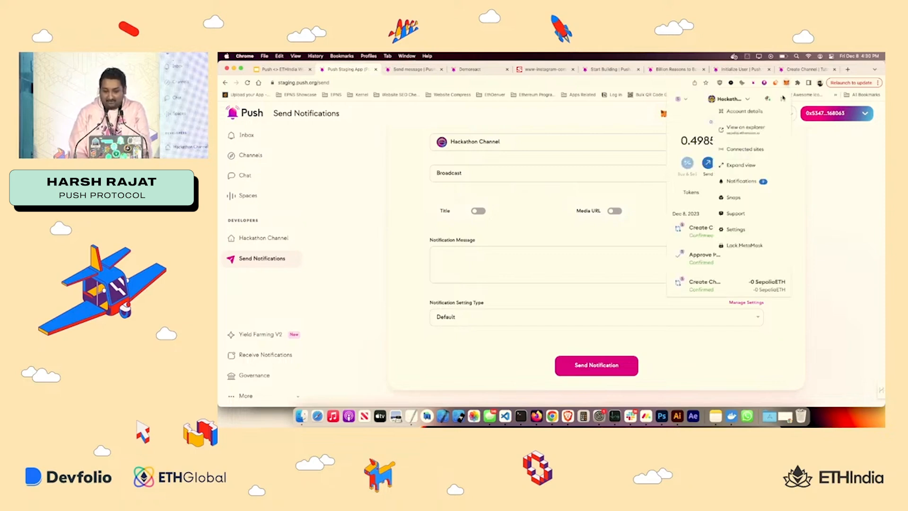
{"action": "left_click", "coordinate": [741, 181]}
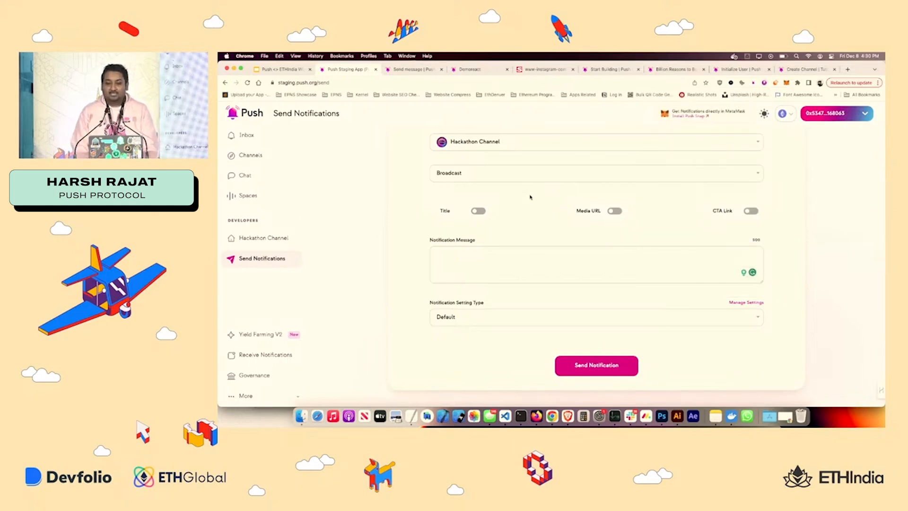
{"action": "mouse_move", "coordinate": [516, 356]}
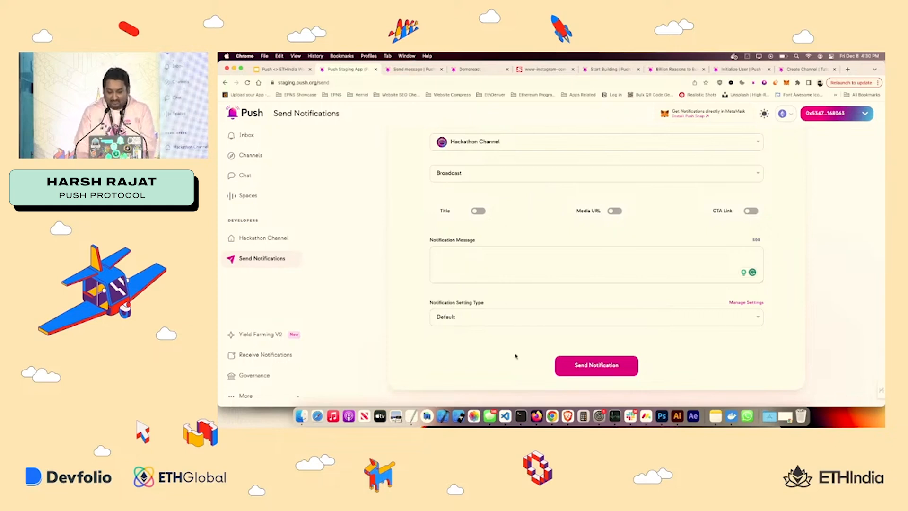
Step: From the docs home, open Notifications Overview under Technical Documentation
{"action": "left_click", "coordinate": [414, 69]}
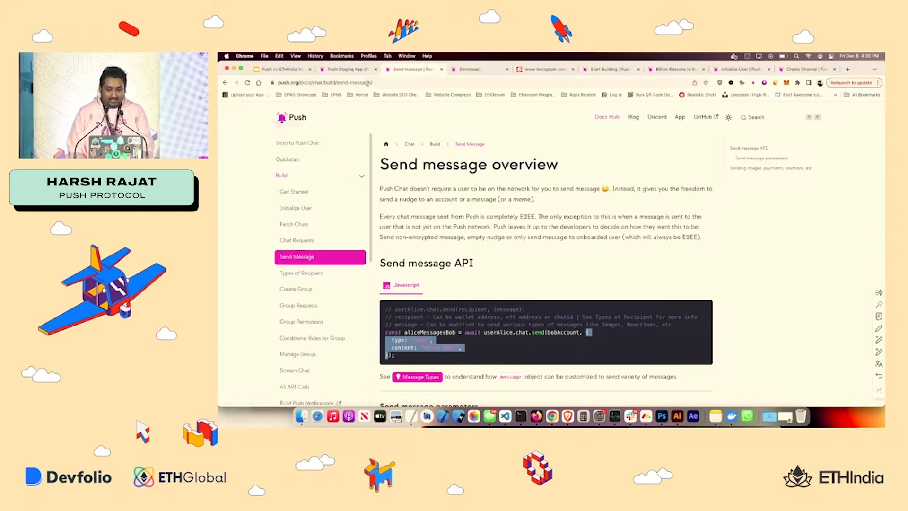
{"action": "left_click", "coordinate": [330, 82]}
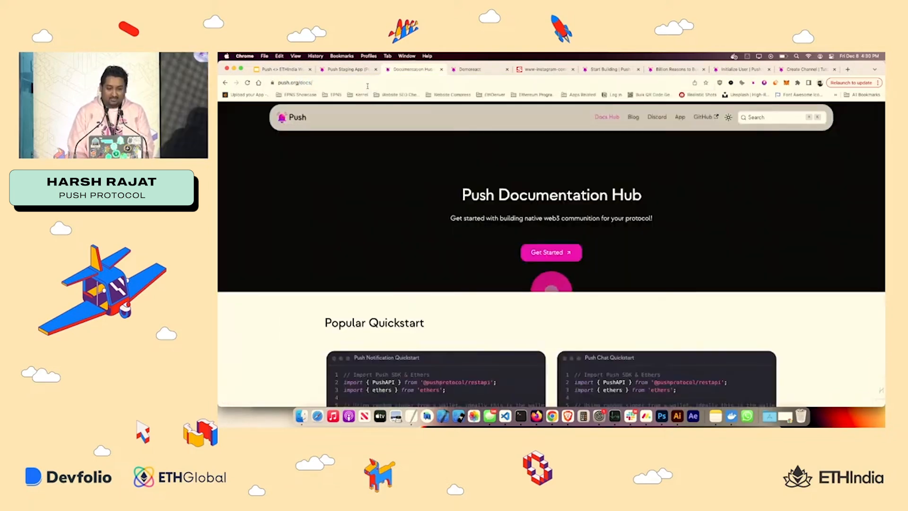
{"action": "scroll", "scroll_direction": "down", "scroll_amount": 3}
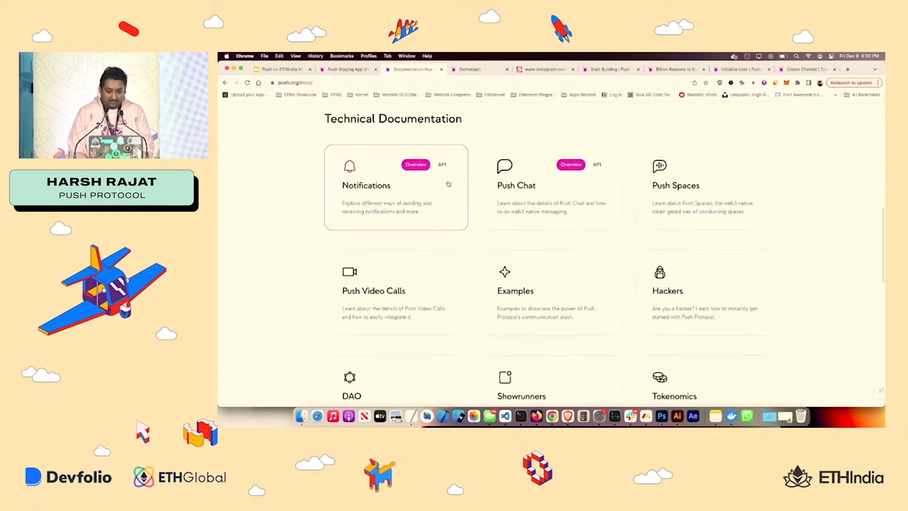
{"action": "left_click", "coordinate": [366, 186]}
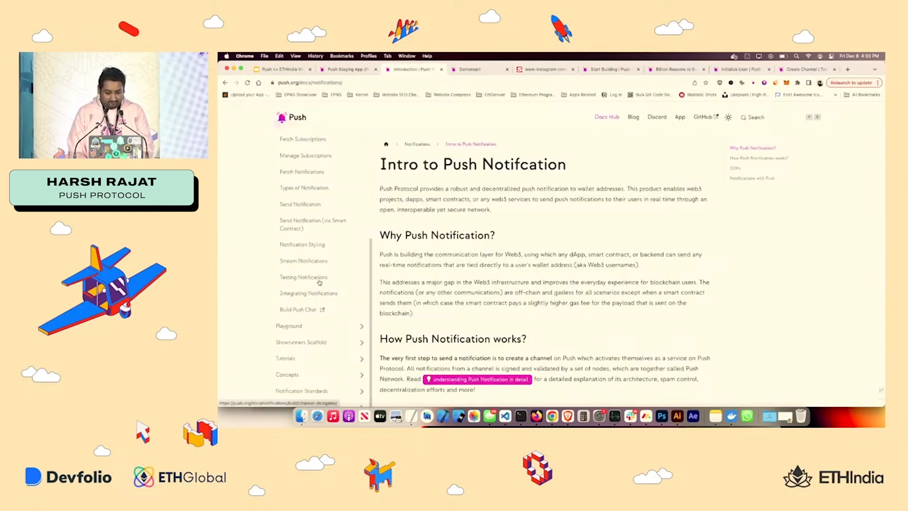
Step: Open Integrating Notifications and click Fetch Notifications in the pull-method live demo
{"action": "left_click", "coordinate": [308, 293]}
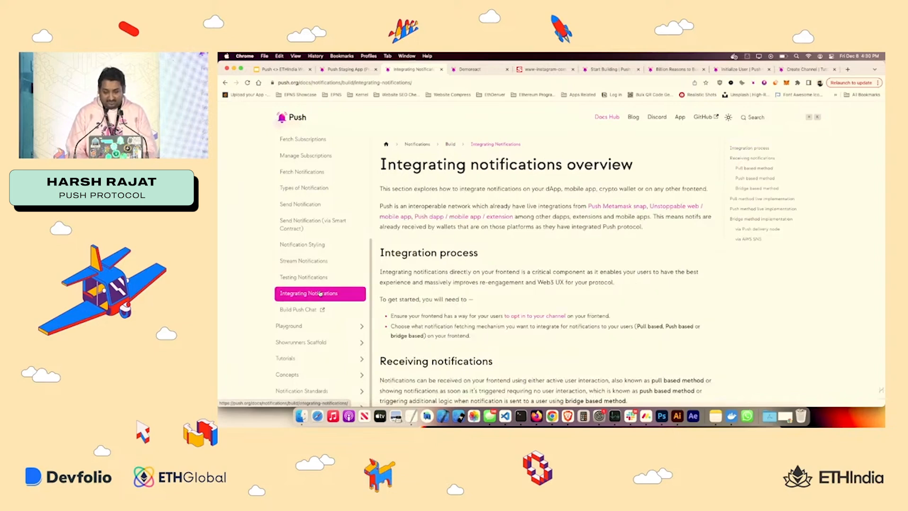
{"action": "scroll", "scroll_direction": "down", "scroll_amount": 3}
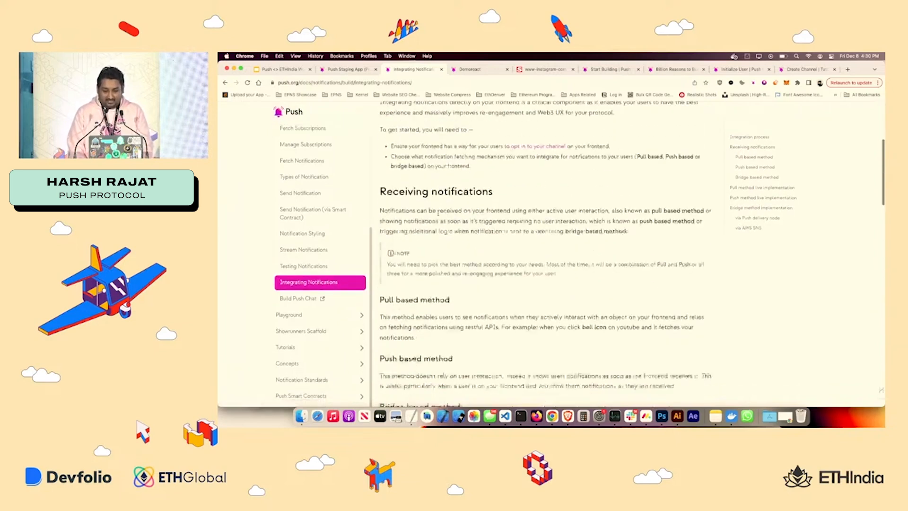
{"action": "scroll", "scroll_direction": "down", "scroll_amount": 3}
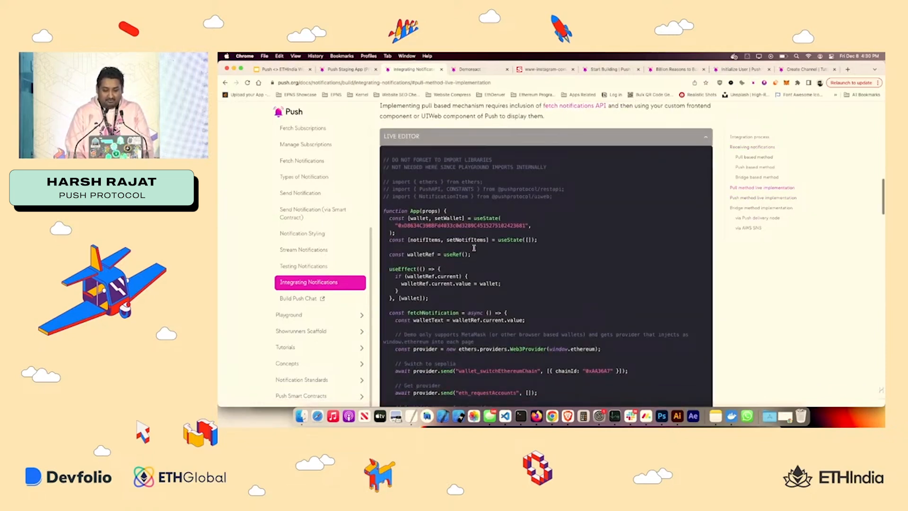
{"action": "scroll", "scroll_direction": "down", "scroll_amount": 3}
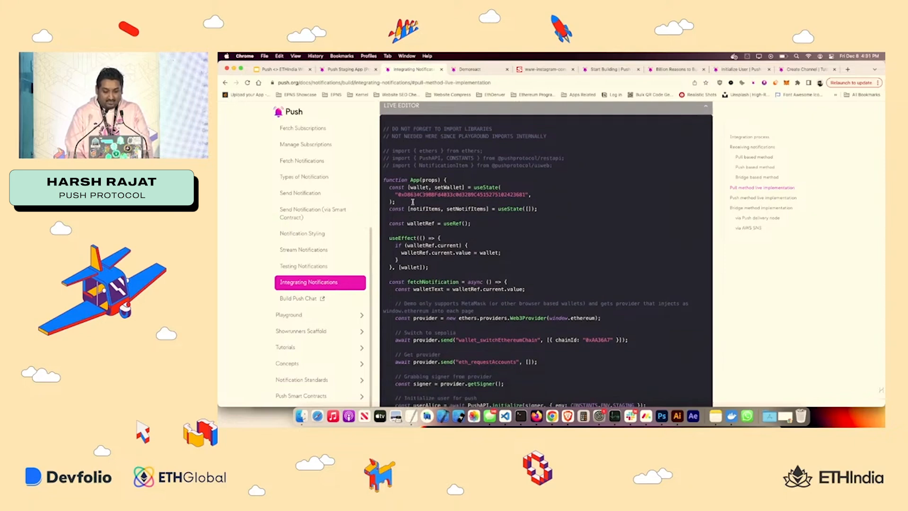
{"action": "scroll", "scroll_direction": "down", "scroll_amount": 3}
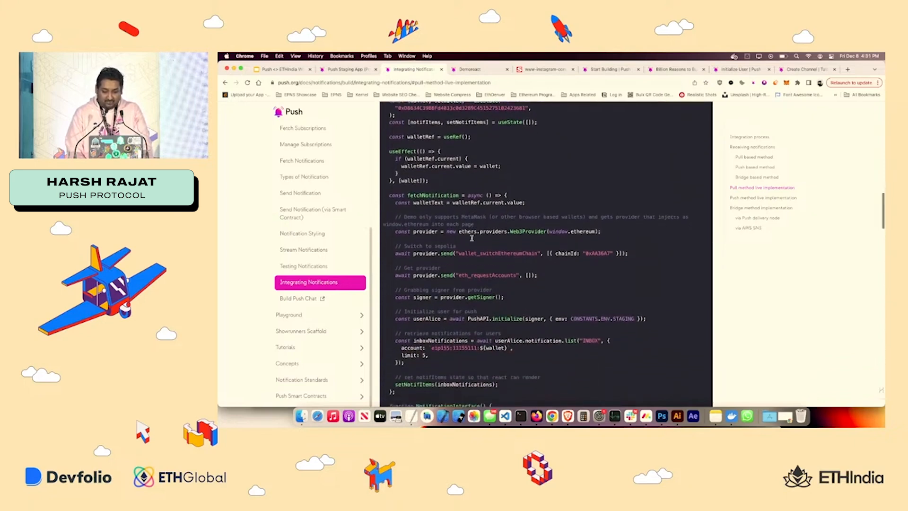
{"action": "scroll", "scroll_direction": "down", "scroll_amount": 3}
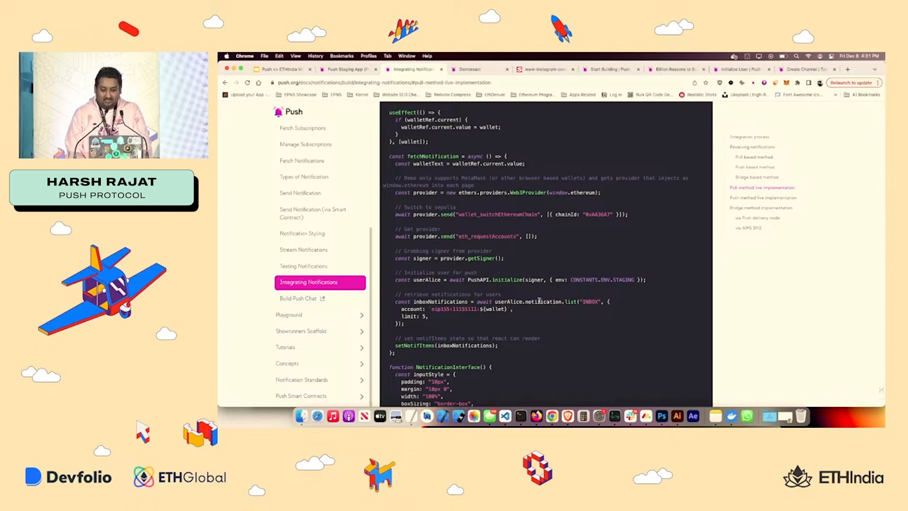
{"action": "scroll", "scroll_direction": "down", "scroll_amount": 3}
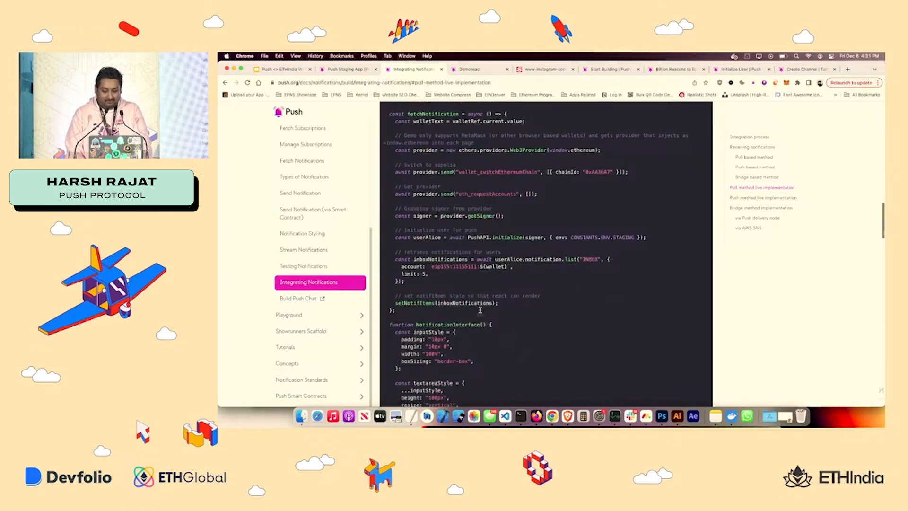
{"action": "scroll", "scroll_direction": "down", "scroll_amount": 3}
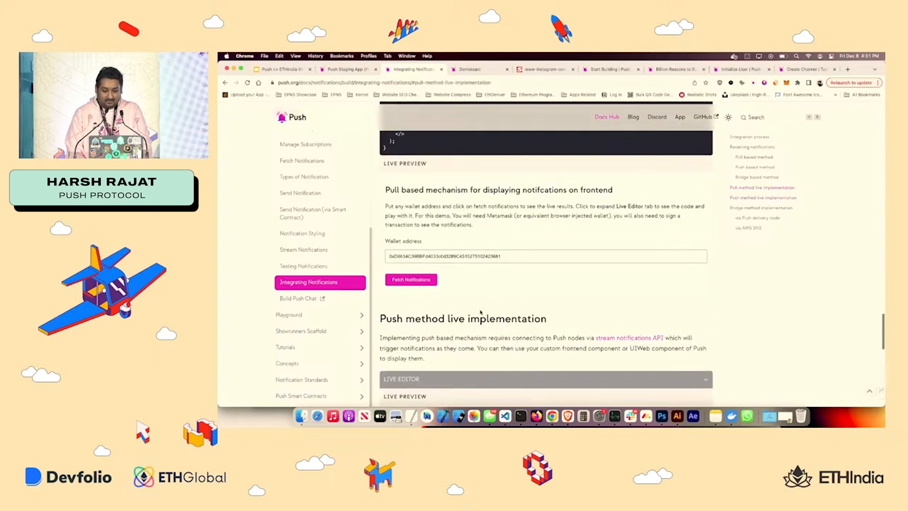
{"action": "left_click", "coordinate": [411, 280]}
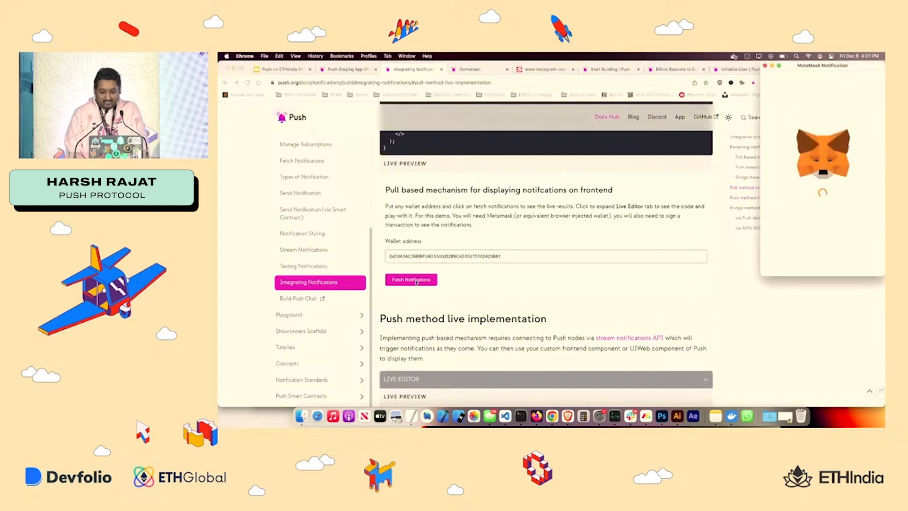
Step: Load the wallet's notification items, scroll the push-method demo, and sign in MetaMask
{"action": "left_click", "coordinate": [411, 279]}
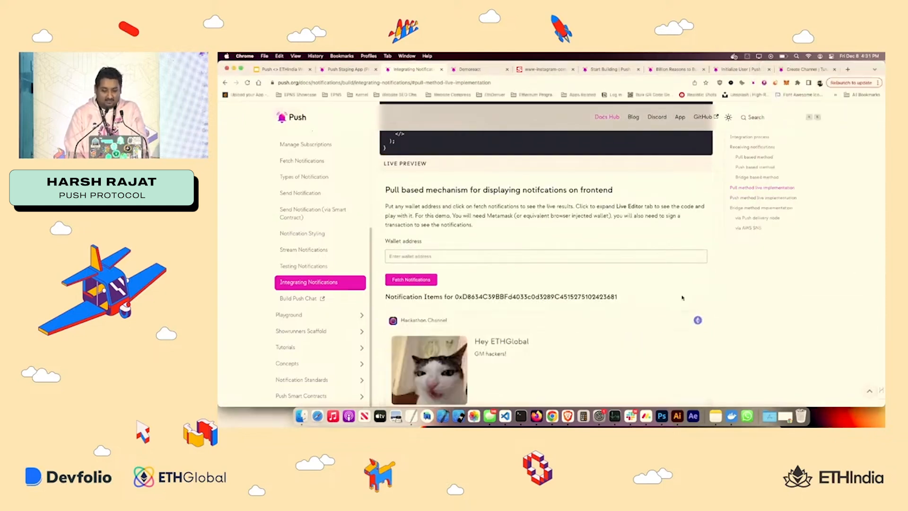
{"action": "scroll", "scroll_direction": "down", "scroll_amount": 3}
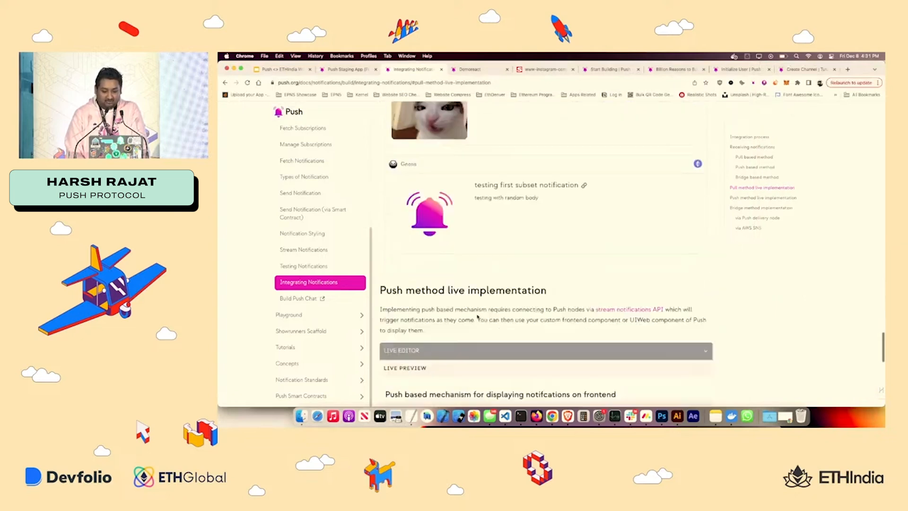
{"action": "scroll", "scroll_direction": "down", "scroll_amount": 3}
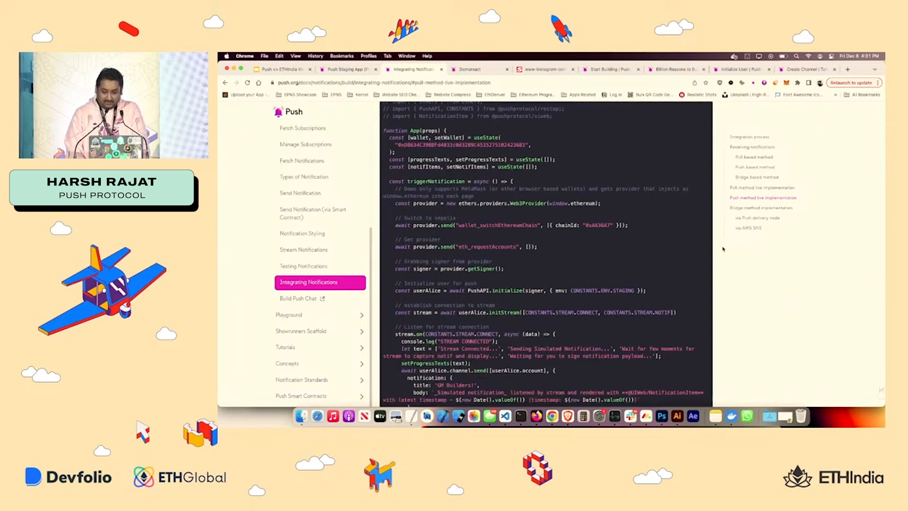
{"action": "scroll", "scroll_direction": "down", "scroll_amount": 3}
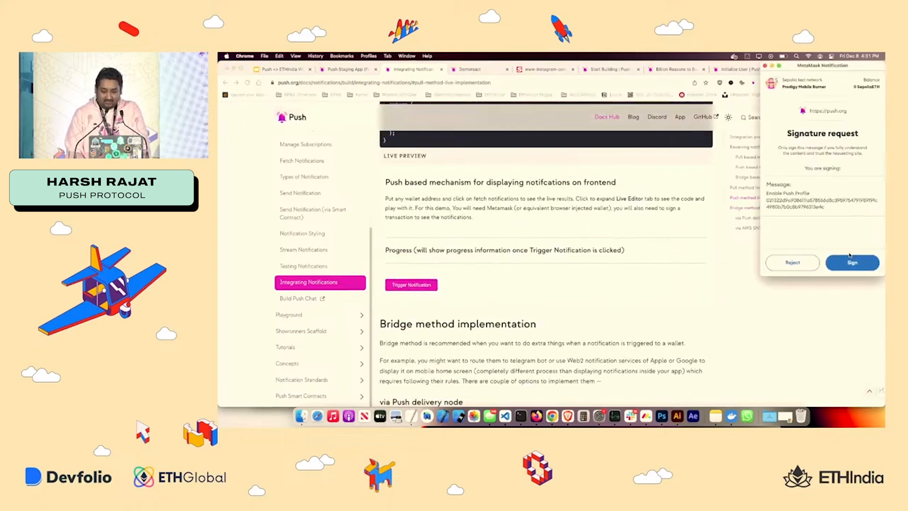
{"action": "left_click", "coordinate": [852, 263]}
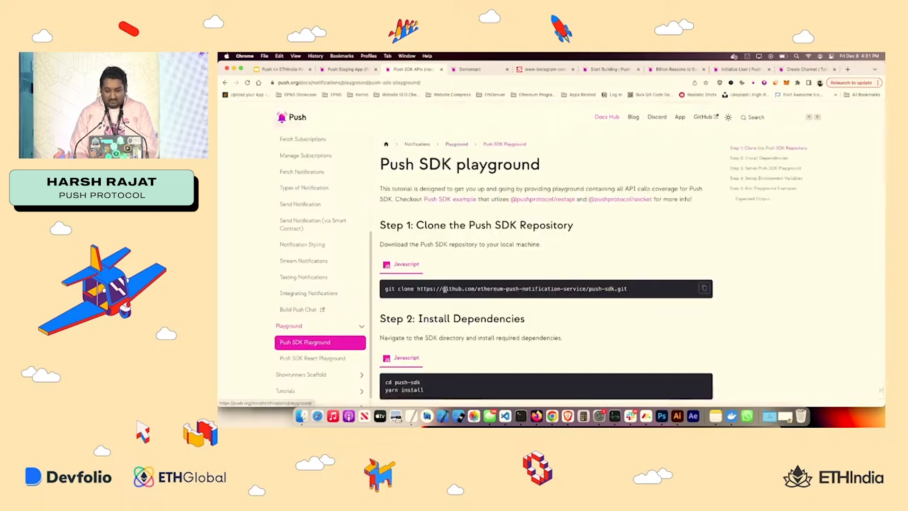
{"action": "scroll", "scroll_direction": "down", "scroll_amount": 3}
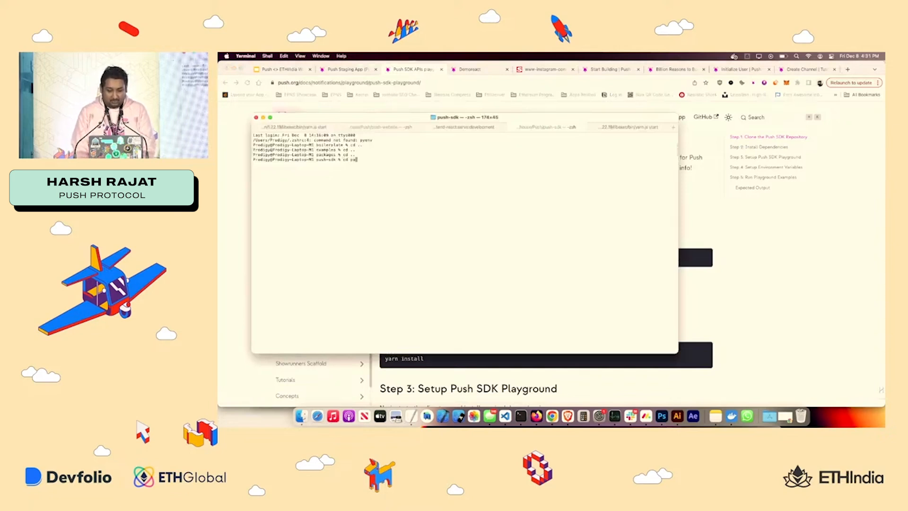
Step: Move into packages/examples/boilerplate, list the examples, and open the project with code
{"action": "type", "text": "cd packages/exa"}
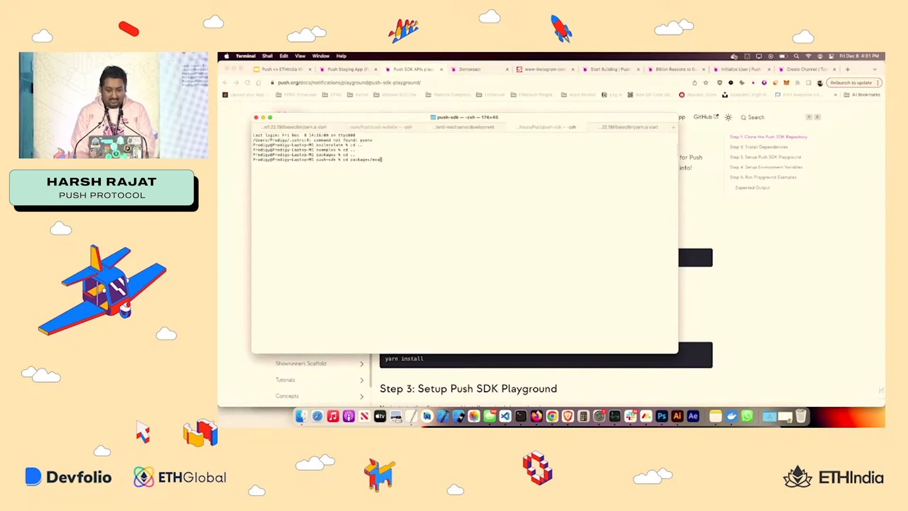
{"action": "key", "text": "Enter"}
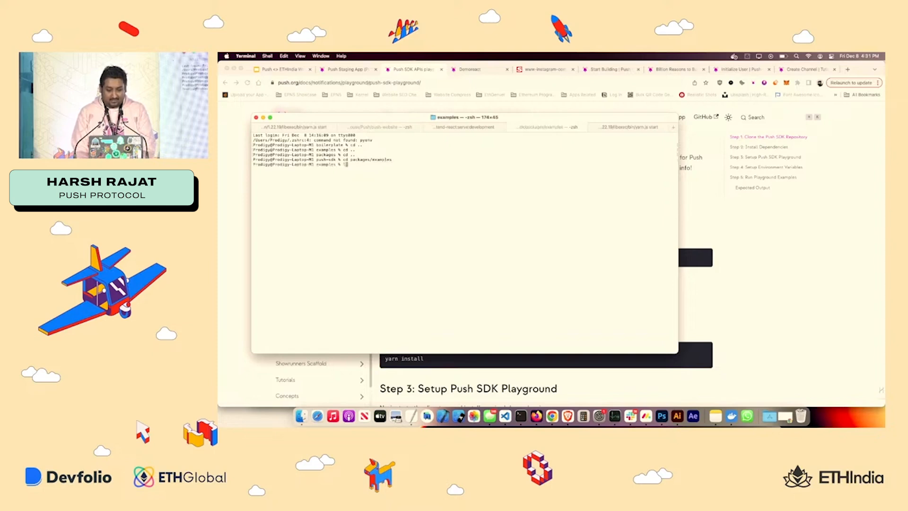
{"action": "type", "text": "ls"}
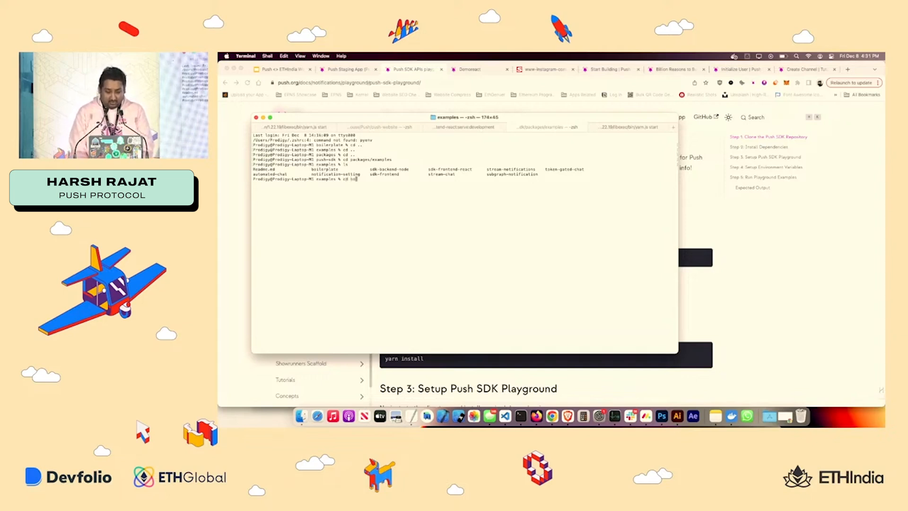
{"action": "type", "text": "cd boilerplate"}
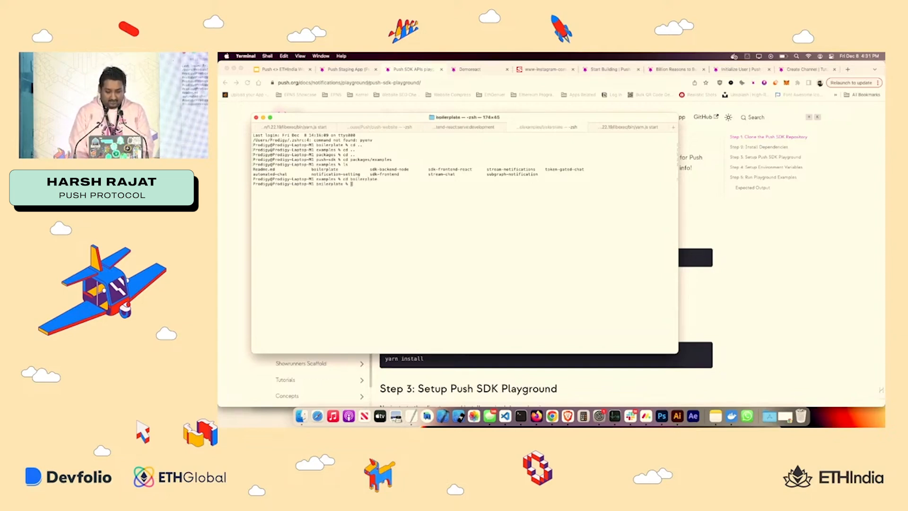
{"action": "type", "text": "code ."}
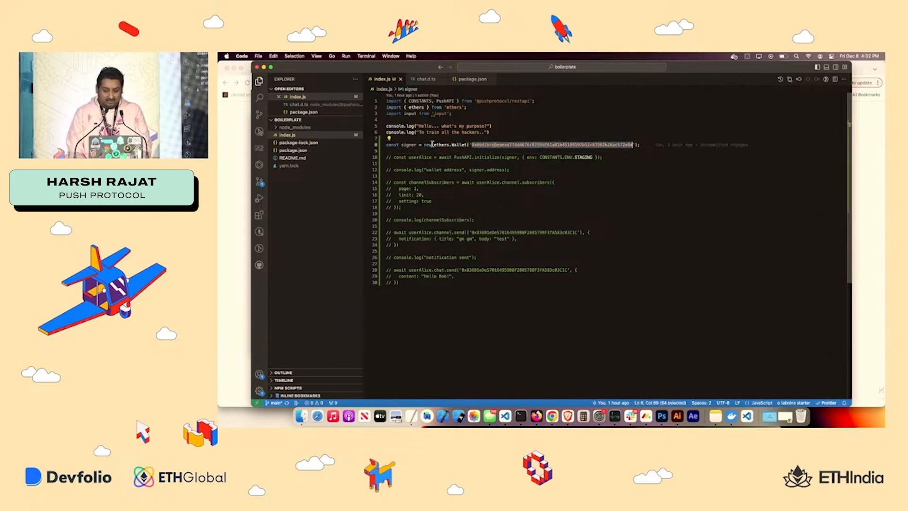
Step: Below the signer line, begin writing const userAlice = await PushAPI.initialize
{"action": "left_click", "coordinate": [406, 157]}
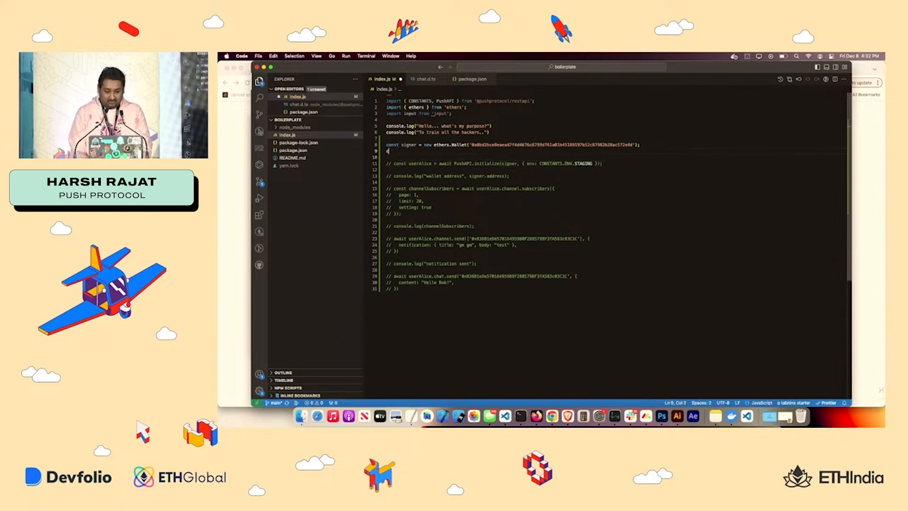
{"action": "type", "text": "const userAlice ="}
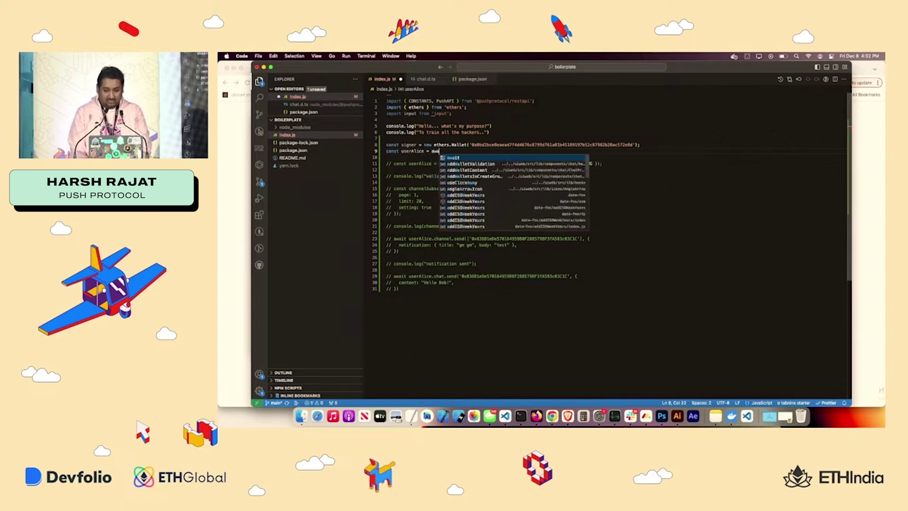
{"action": "type", "text": "await"}
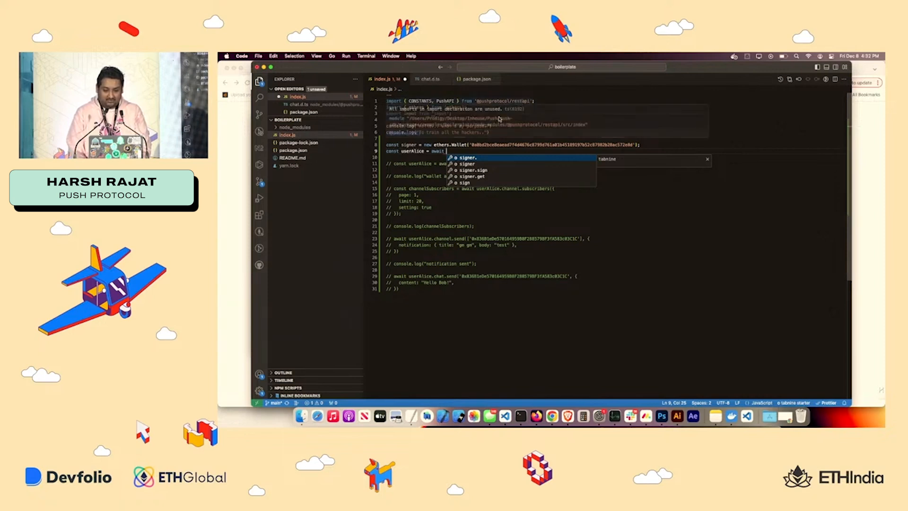
{"action": "type", "text": "Pu"}
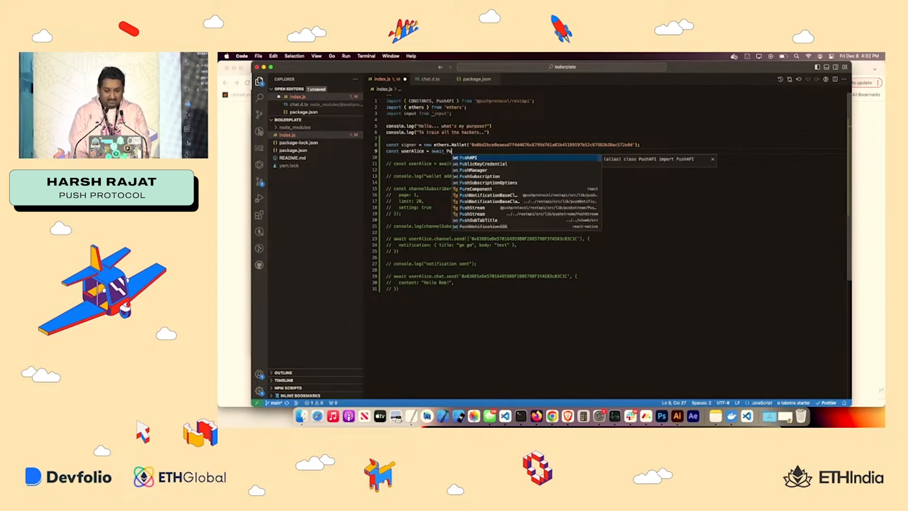
{"action": "type", "text": "PushAPI."}
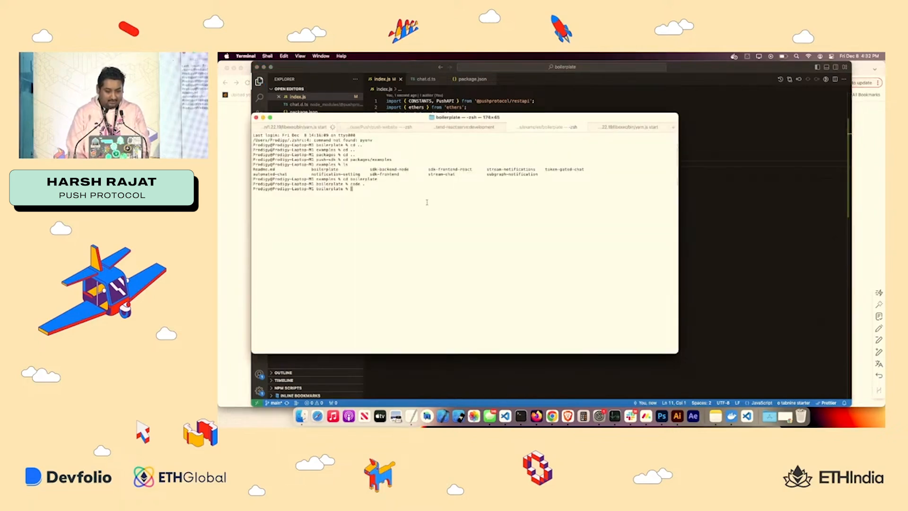
Step: Run yarn start from the boilerplate folder
{"action": "type", "text": "yarn start"}
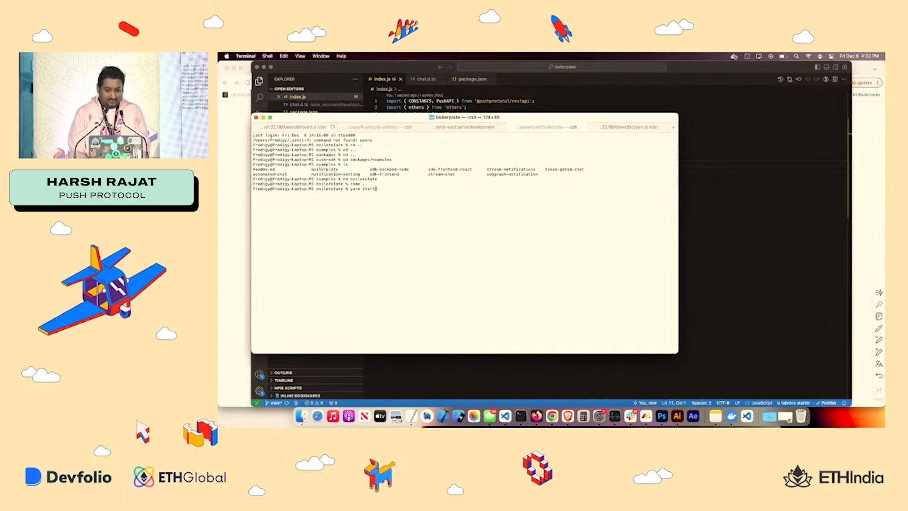
{"action": "key", "text": "Enter"}
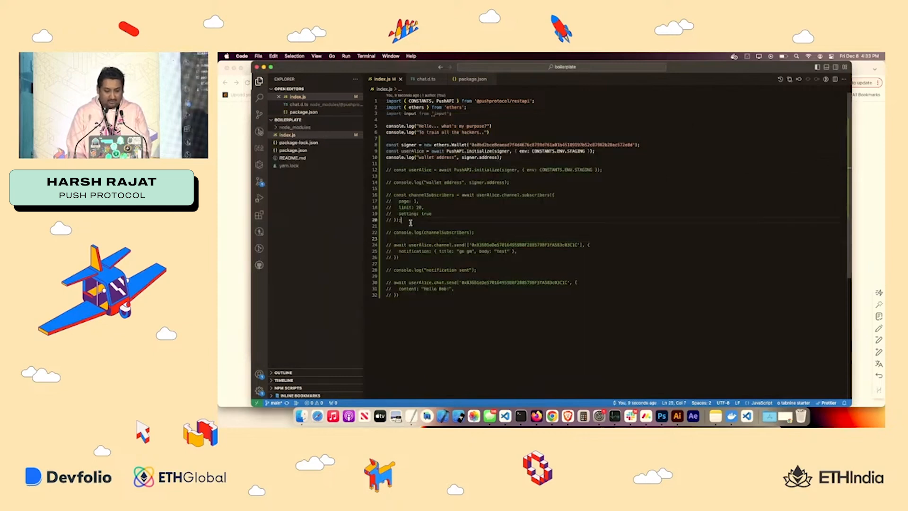
Step: Write const subs = await userAlice.channel.subscribers with page 1, limit 20, setting true, and log it
{"action": "left_click_drag", "start_coordinate": [400, 195], "coordinate": [396, 220]}
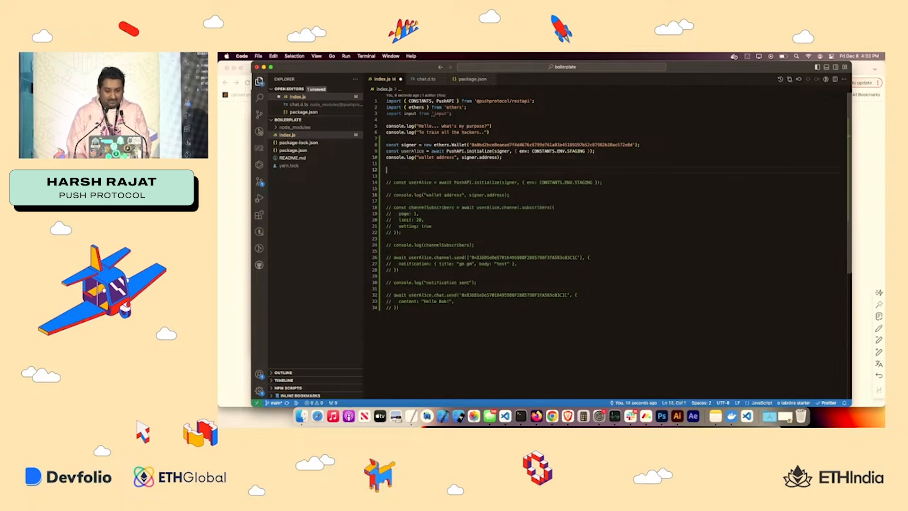
{"action": "type", "text": "const ch"}
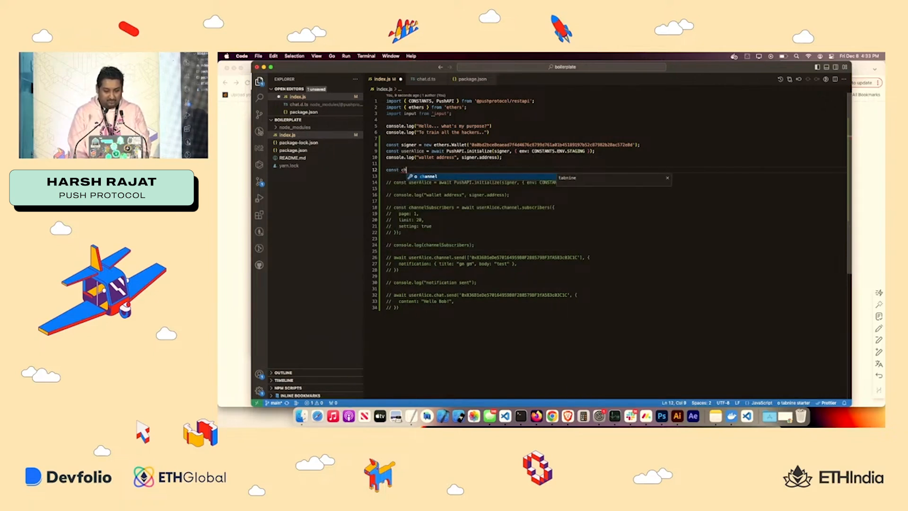
{"action": "type", "text": "subs ="}
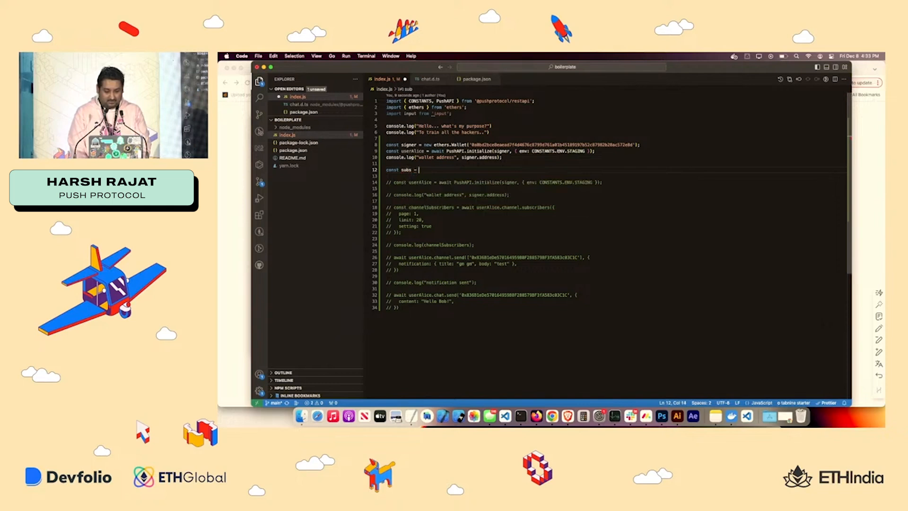
{"action": "type", "text": "awa"}
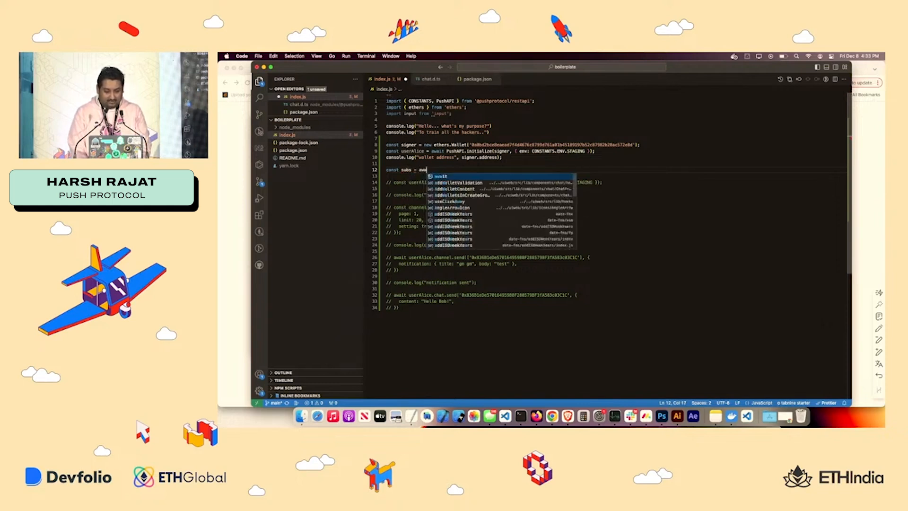
{"action": "type", "text": "userAli"}
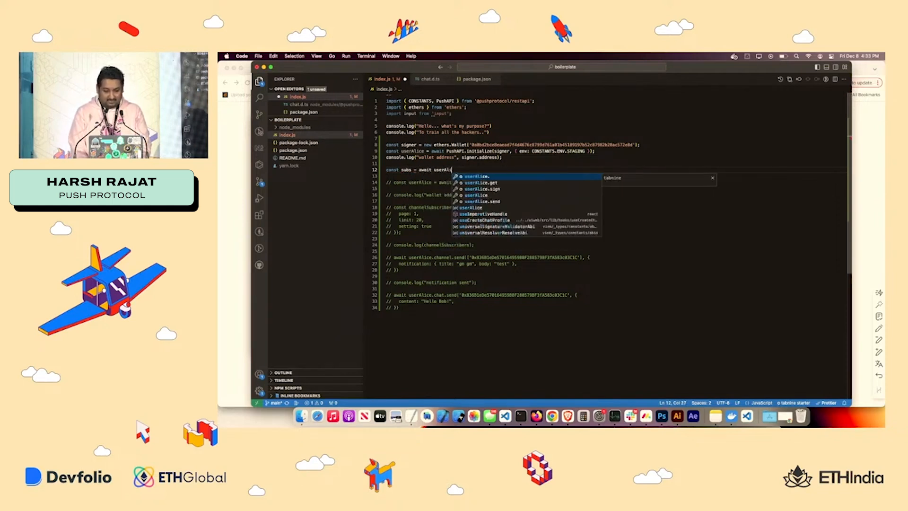
{"action": "type", "text": ".ch"}
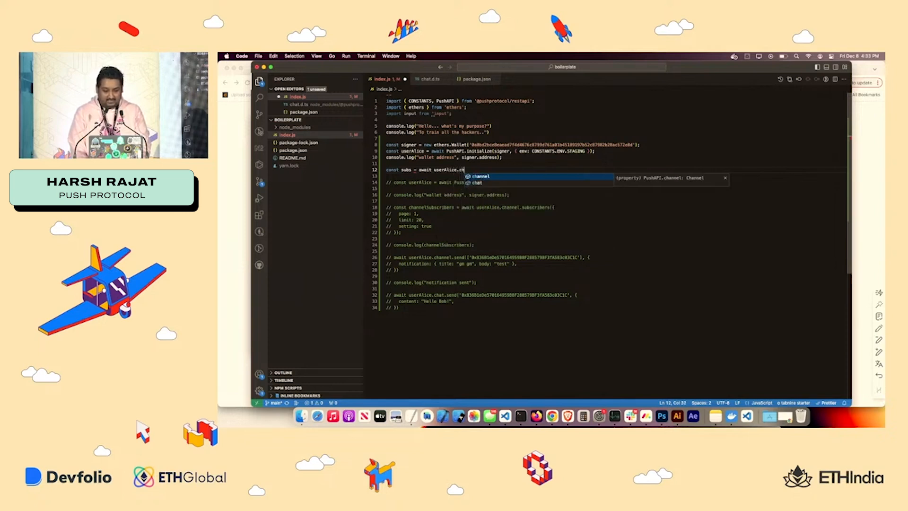
{"action": "type", "text": "."}
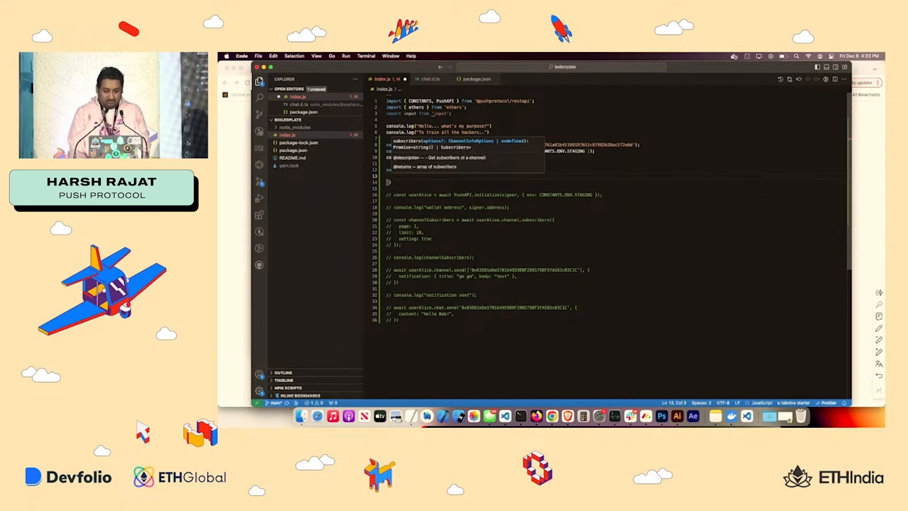
{"action": "type", "text": "page"}
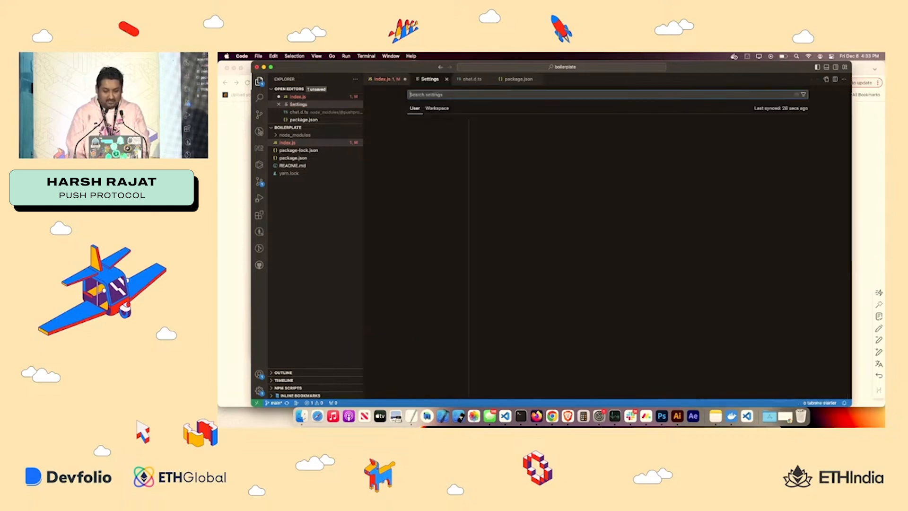
{"action": "left_click", "coordinate": [381, 78]}
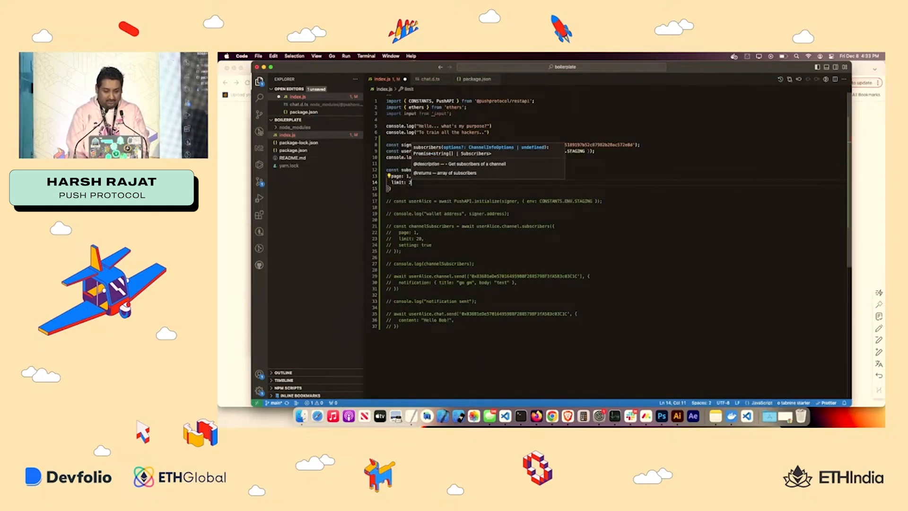
{"action": "type", "text": "setting"}
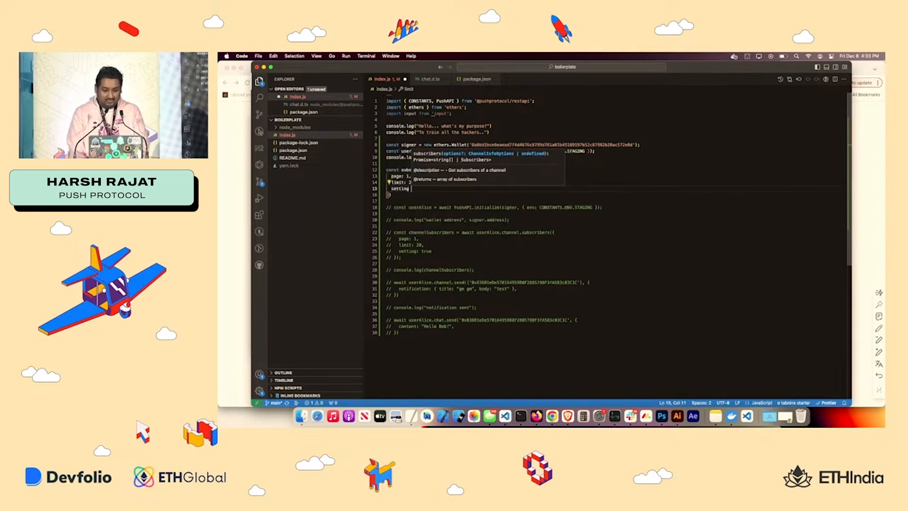
{"action": "type", "text": "true"}
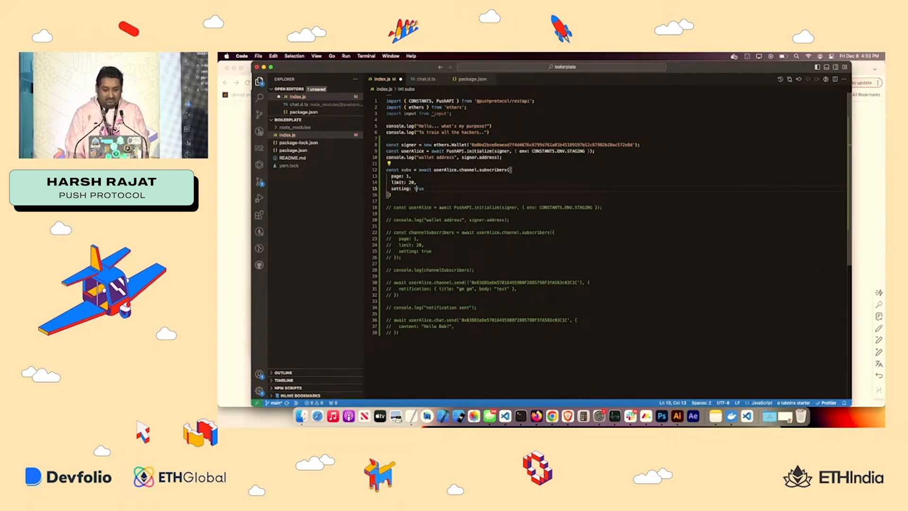
{"action": "type", "text": "console.log(subs);"}
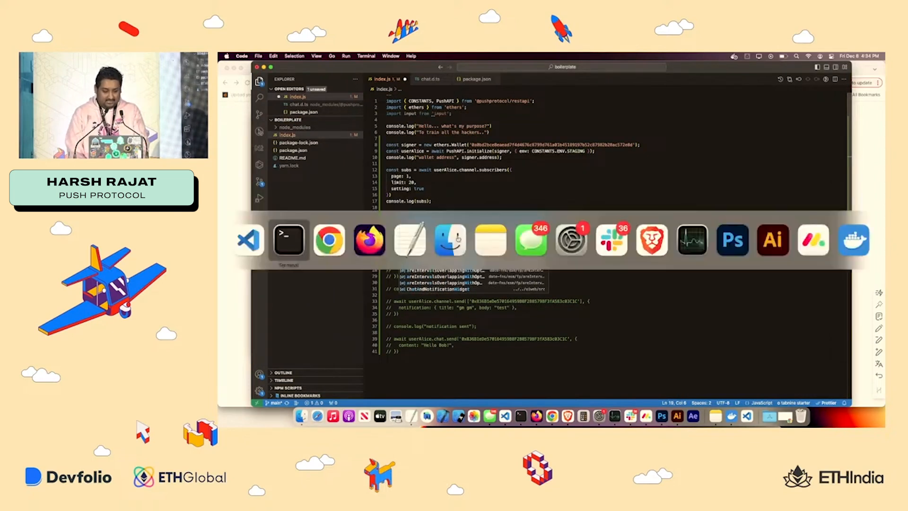
Step: Add a userAlice.channel.send call to one recipient titled 'GM GM' with body 'It's me a mario!'
{"action": "left_click", "coordinate": [329, 241]}
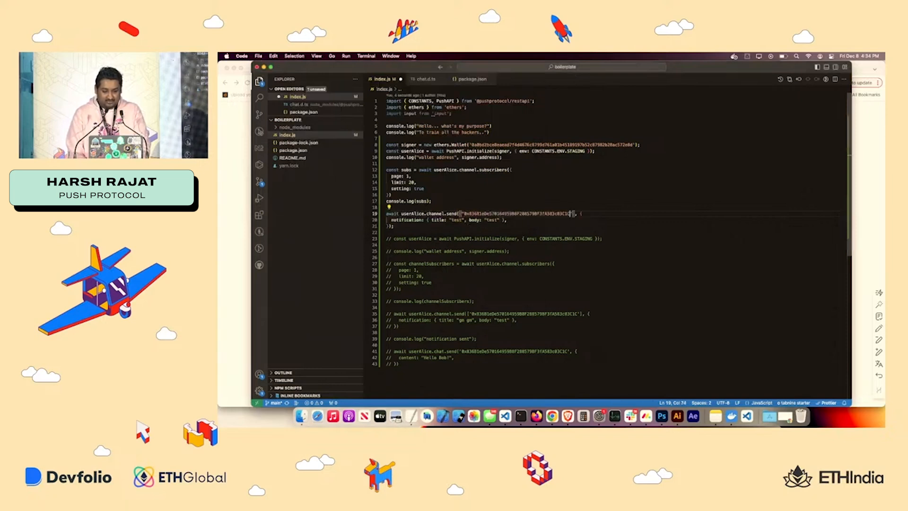
{"action": "double_click", "coordinate": [457, 220]}
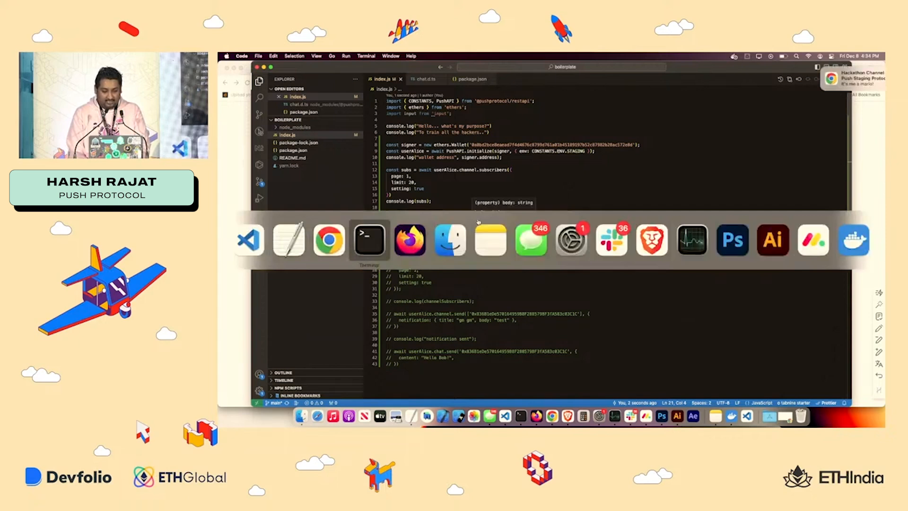
{"action": "left_click", "coordinate": [369, 240]}
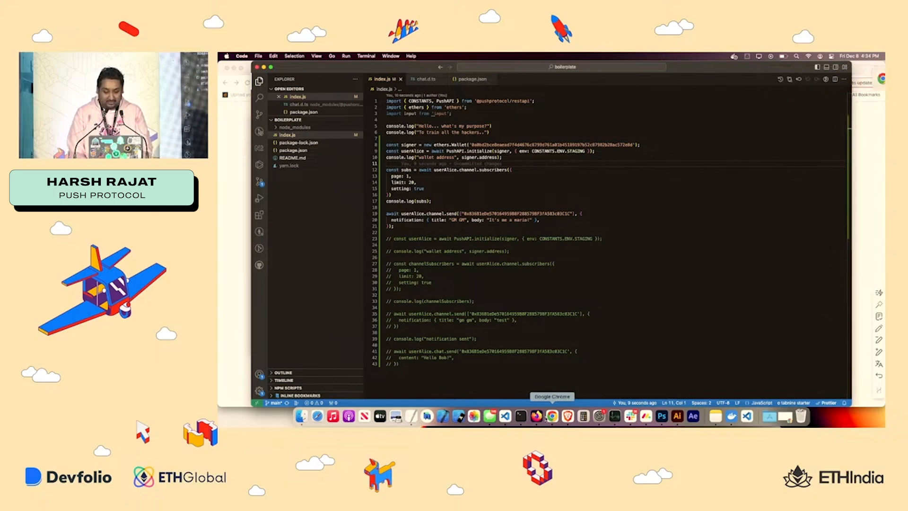
Step: Review the Send Notification docs in the browser, then go to the Documentation Hub home
{"action": "left_click", "coordinate": [552, 416]}
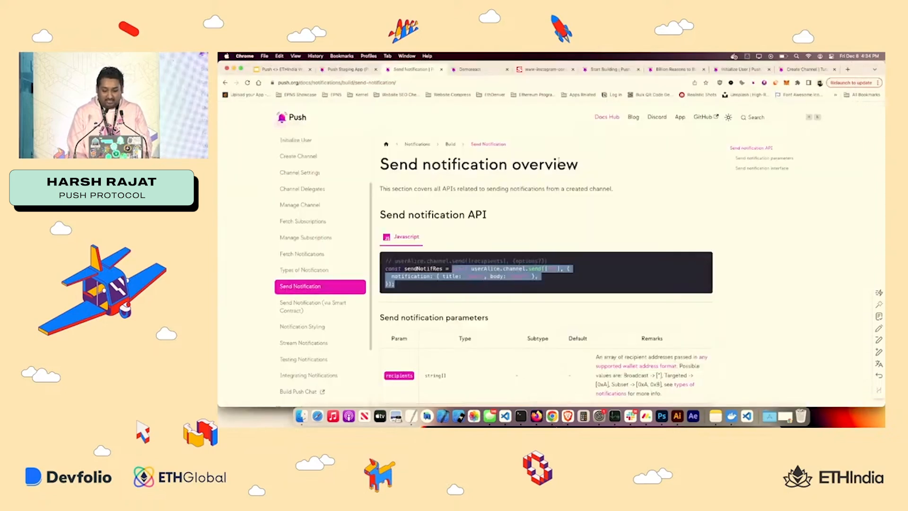
{"action": "scroll", "scroll_direction": "down", "scroll_amount": 3}
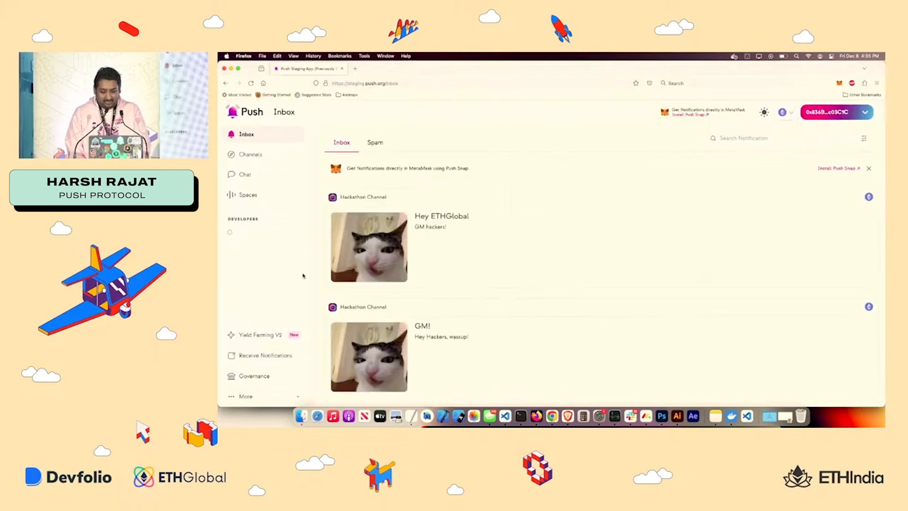
{"action": "left_click", "coordinate": [244, 175]}
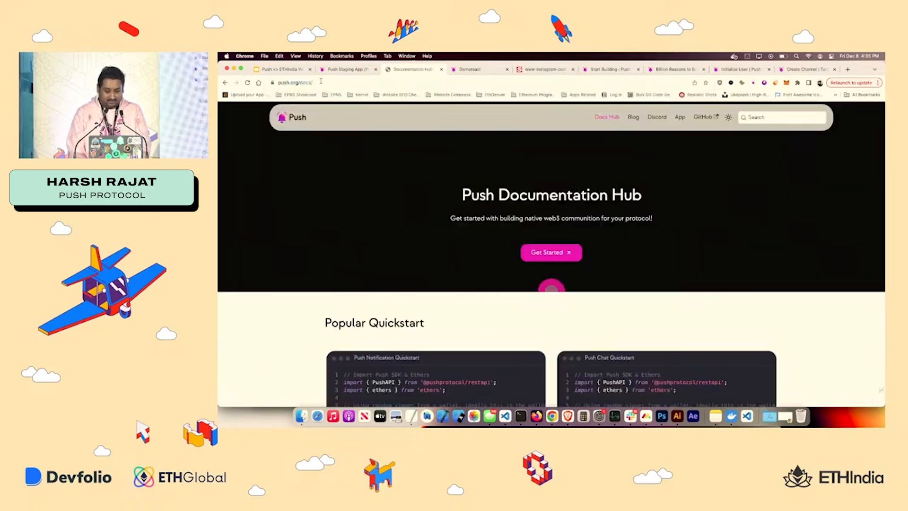
Step: Open Chat UI Components' Integrate Support Bot guide and scroll down to its Live Playground
{"action": "scroll", "scroll_direction": "down", "scroll_amount": 3}
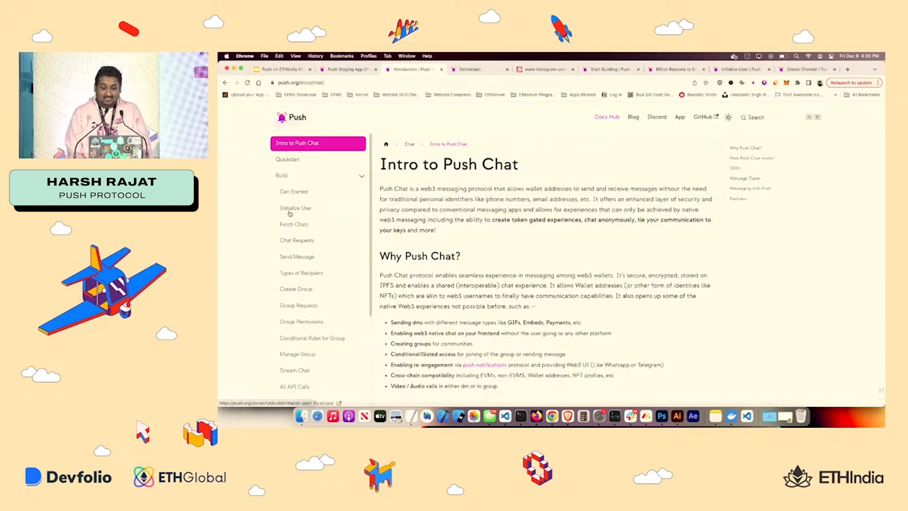
{"action": "scroll", "scroll_direction": "down", "scroll_amount": 3}
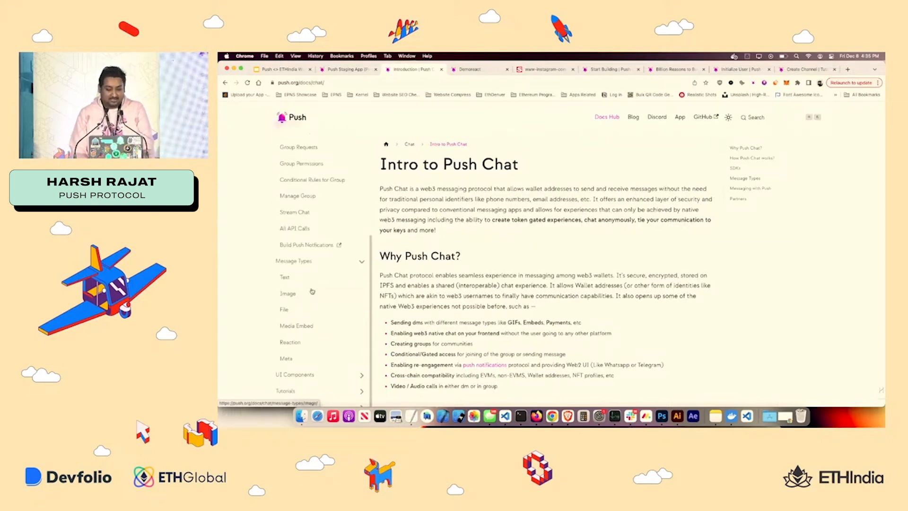
{"action": "mouse_move", "coordinate": [320, 345]}
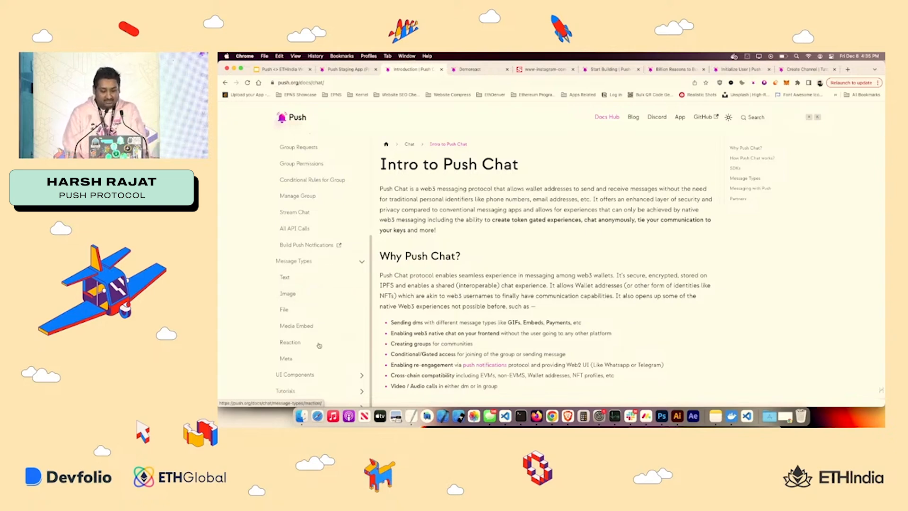
{"action": "left_click", "coordinate": [295, 375]}
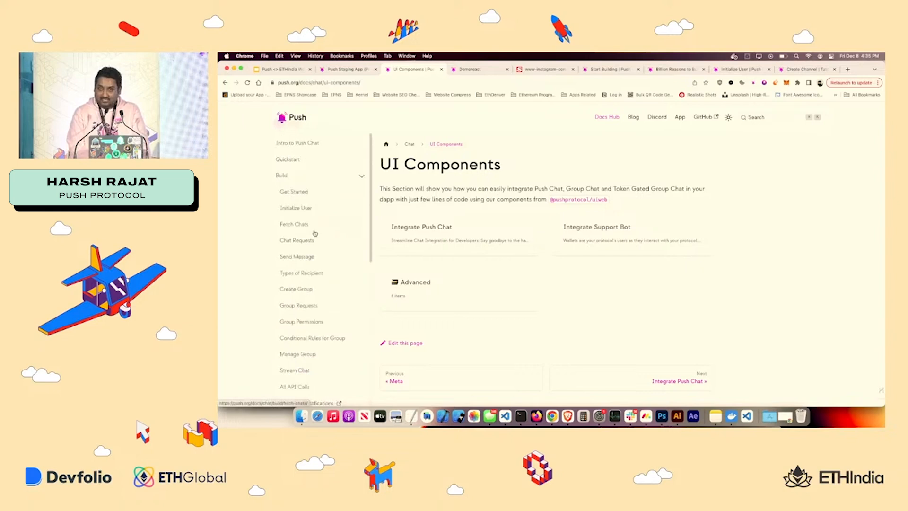
{"action": "left_click", "coordinate": [296, 208]}
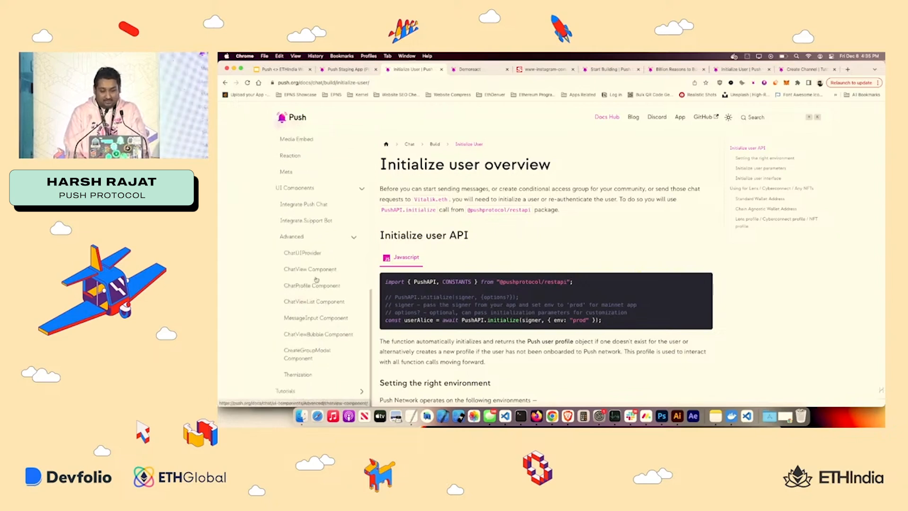
{"action": "left_click", "coordinate": [306, 220]}
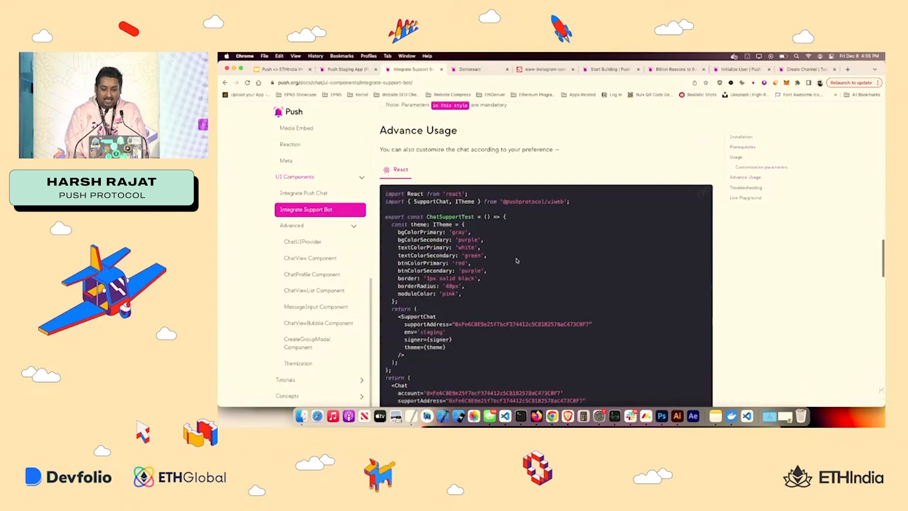
{"action": "scroll", "scroll_direction": "down", "scroll_amount": 3}
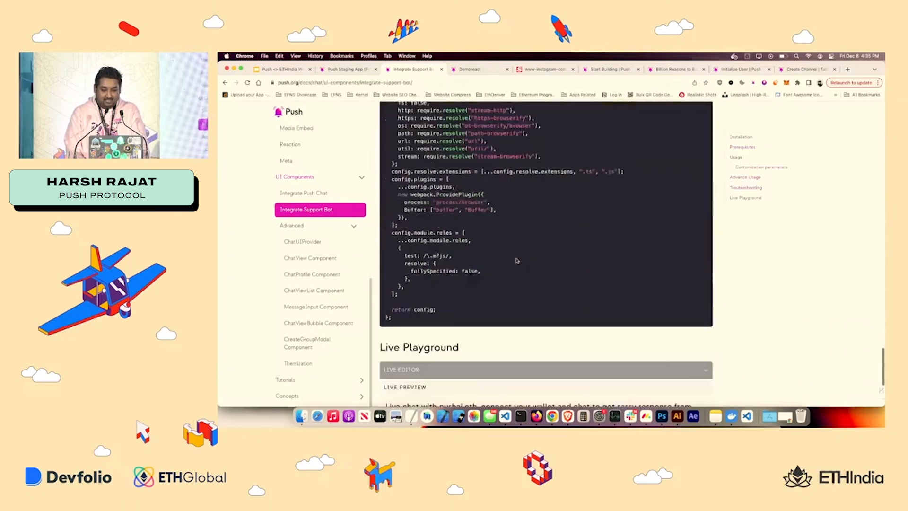
{"action": "scroll", "scroll_direction": "down", "scroll_amount": 3}
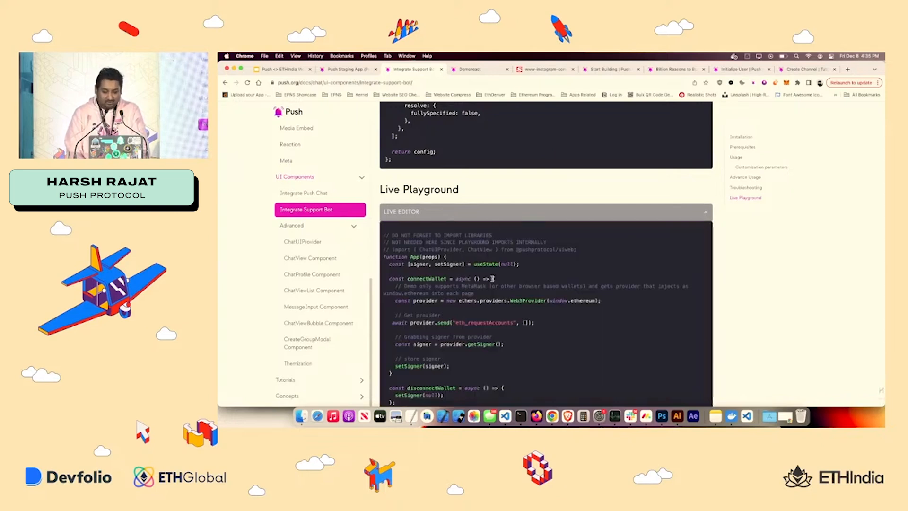
{"action": "scroll", "scroll_direction": "down", "scroll_amount": 3}
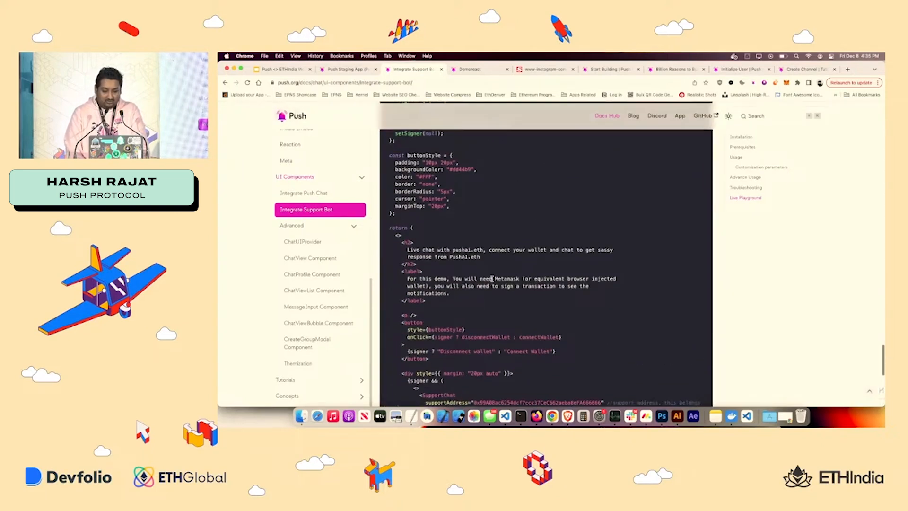
{"action": "scroll", "scroll_direction": "down", "scroll_amount": 3}
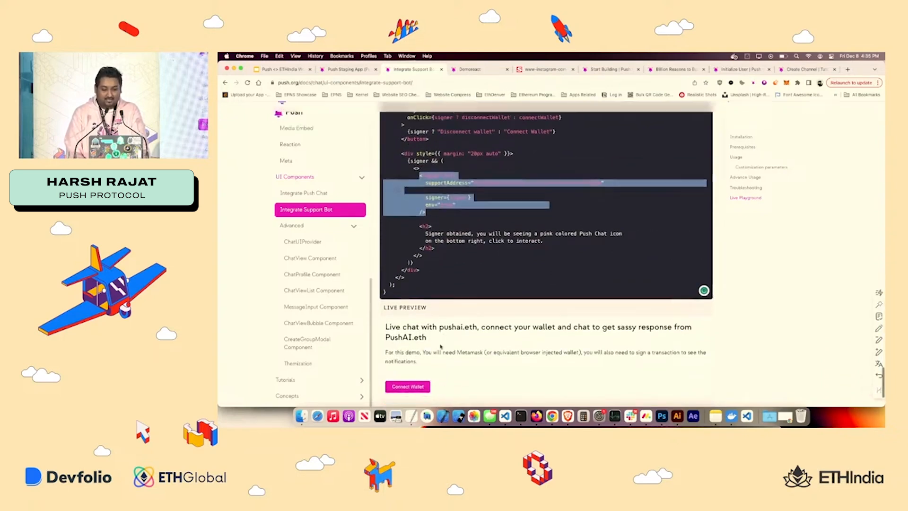
Step: Connect and sign a wallet in the support bot demo, then view Integrate Push Chat usage
{"action": "left_click", "coordinate": [407, 387]}
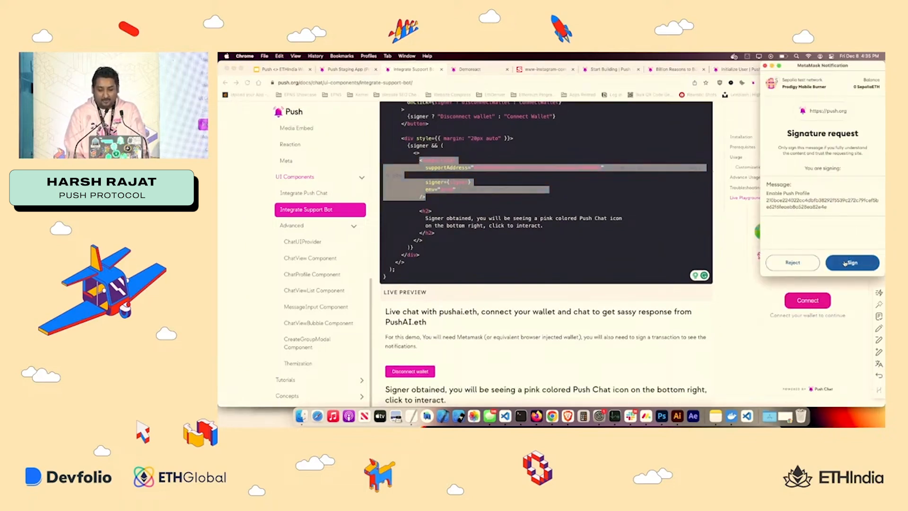
{"action": "left_click", "coordinate": [852, 262]}
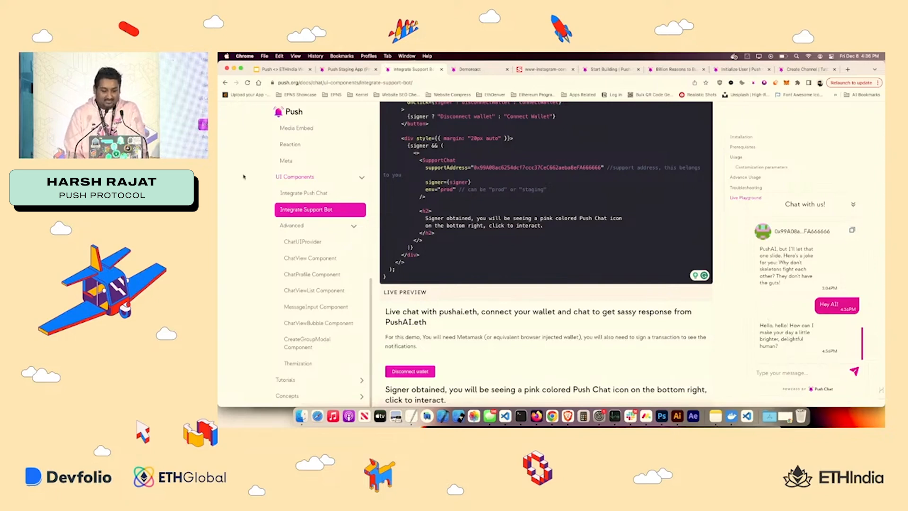
{"action": "left_click", "coordinate": [304, 192]}
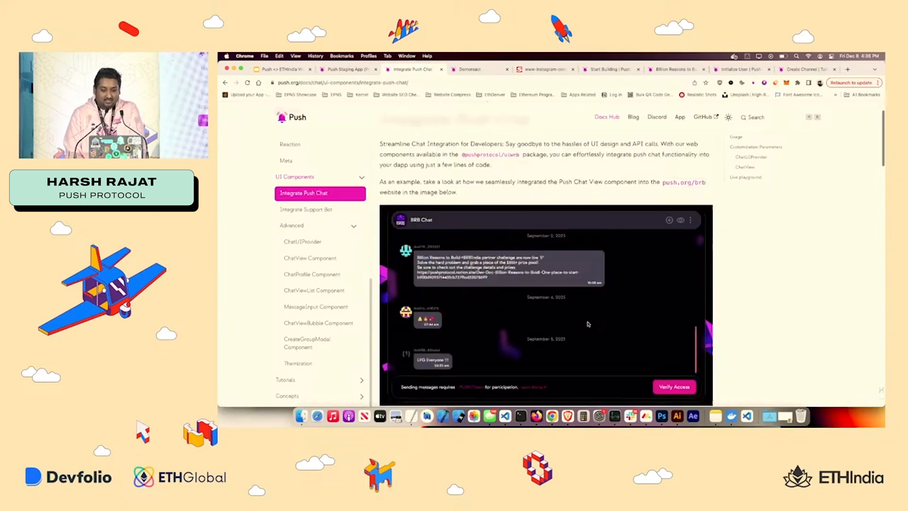
{"action": "scroll", "scroll_direction": "down", "scroll_amount": 3}
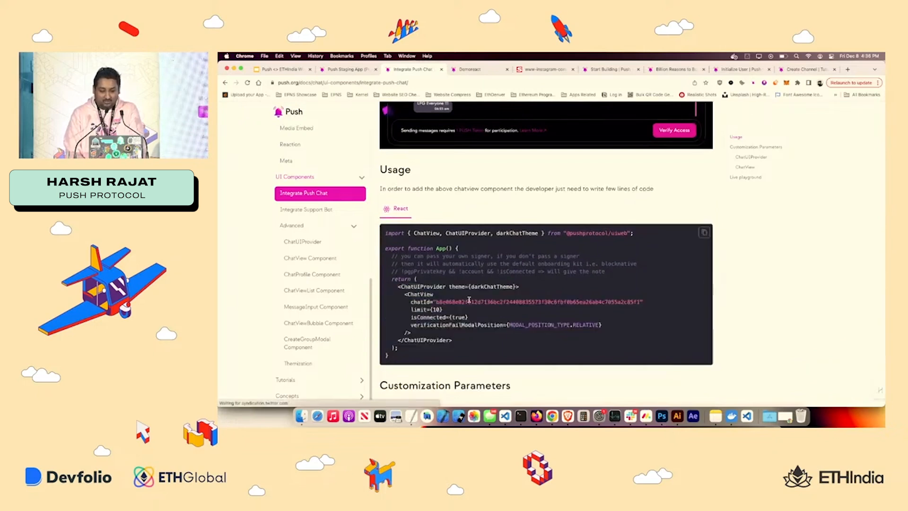
Step: Switch to the staging app's Chat section and approve the chat signature request
{"action": "left_click", "coordinate": [346, 69]}
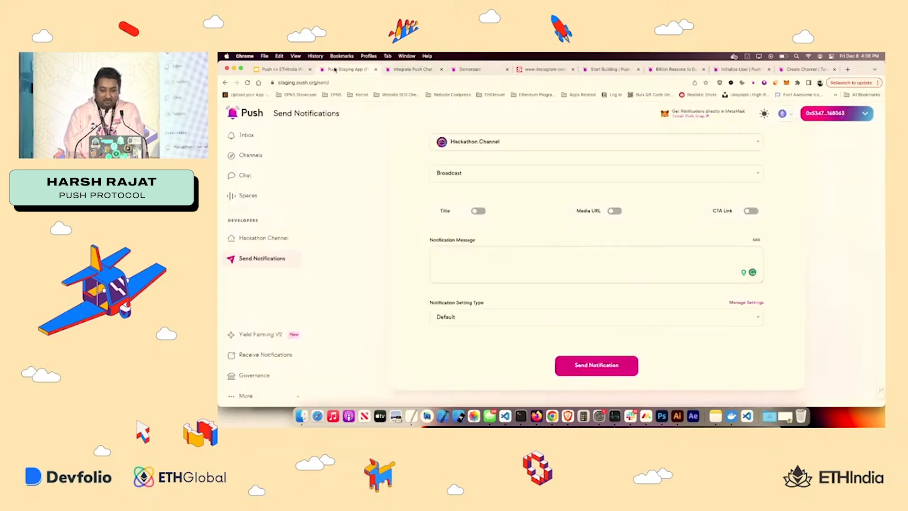
{"action": "left_click", "coordinate": [244, 175]}
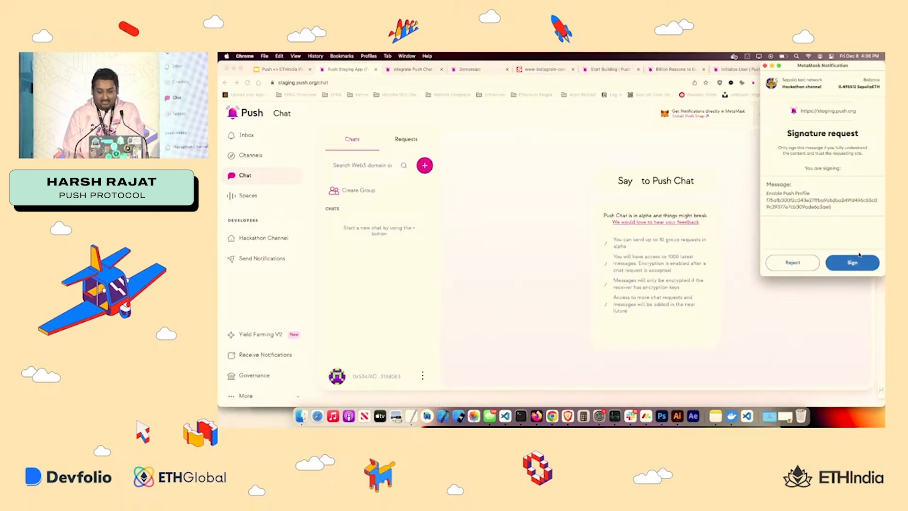
{"action": "left_click", "coordinate": [852, 262]}
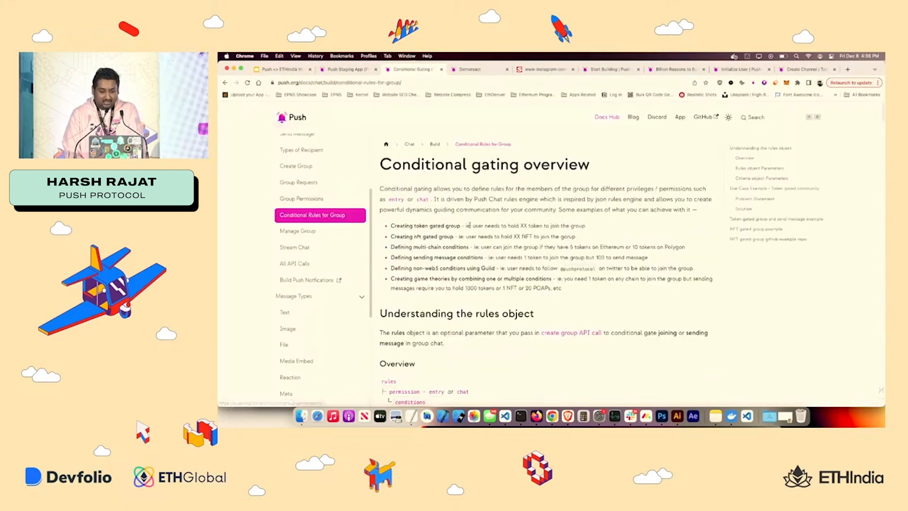
{"action": "scroll", "scroll_direction": "down", "scroll_amount": 3}
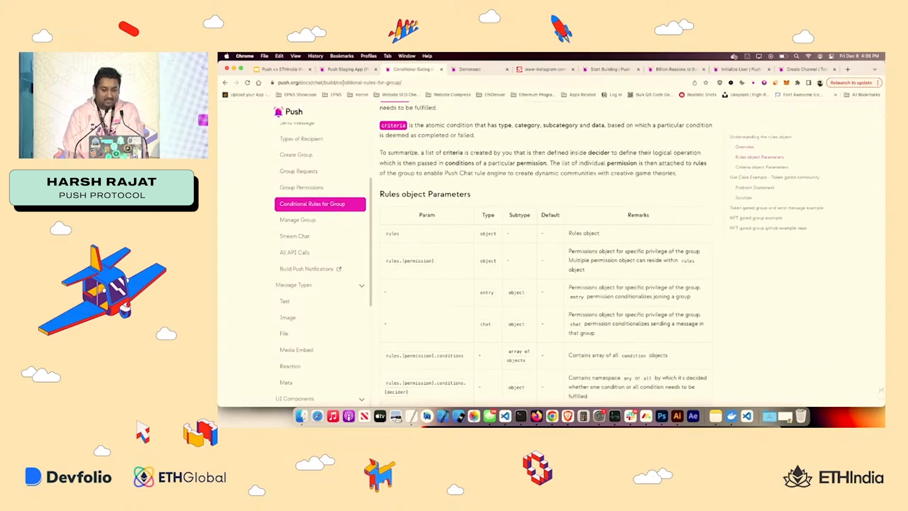
Step: Start a group named 'sds', browse gating criterion categories, then close the form
{"action": "left_click", "coordinate": [352, 70]}
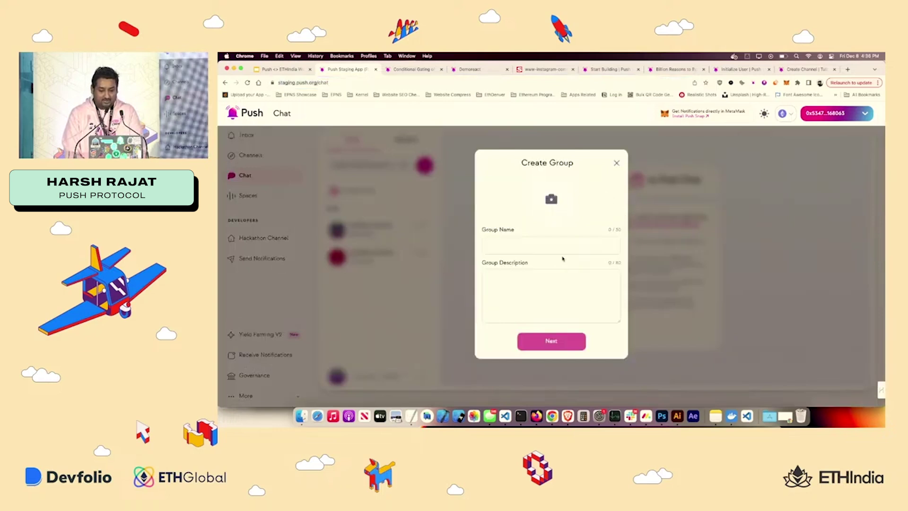
{"action": "type", "text": "sds"}
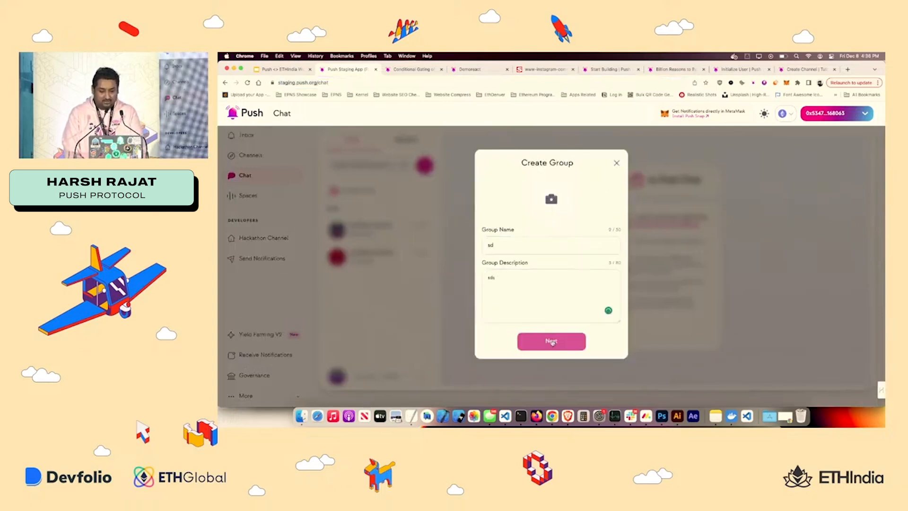
{"action": "left_click", "coordinate": [552, 341]}
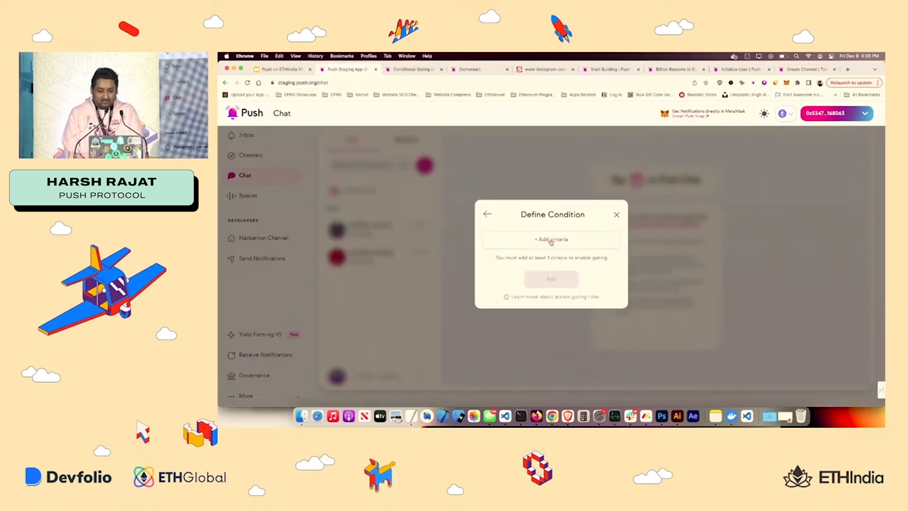
{"action": "left_click", "coordinate": [551, 240]}
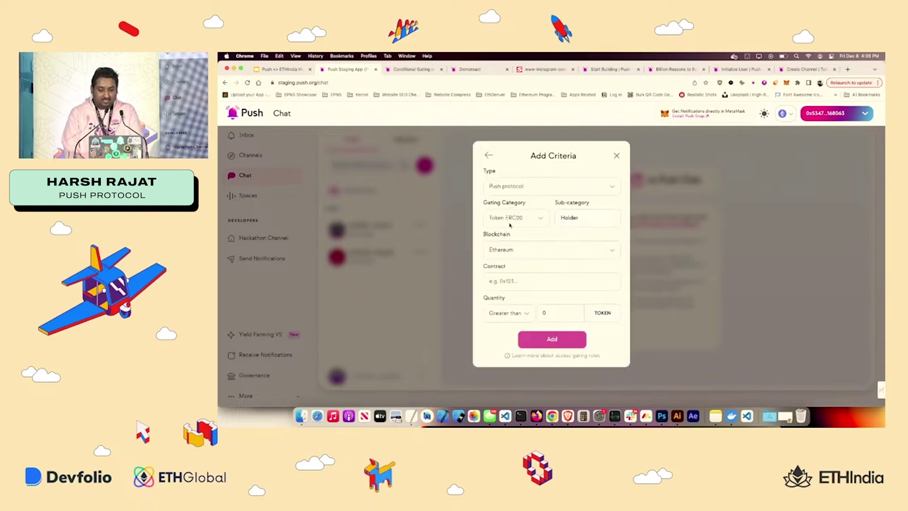
{"action": "left_click", "coordinate": [516, 218]}
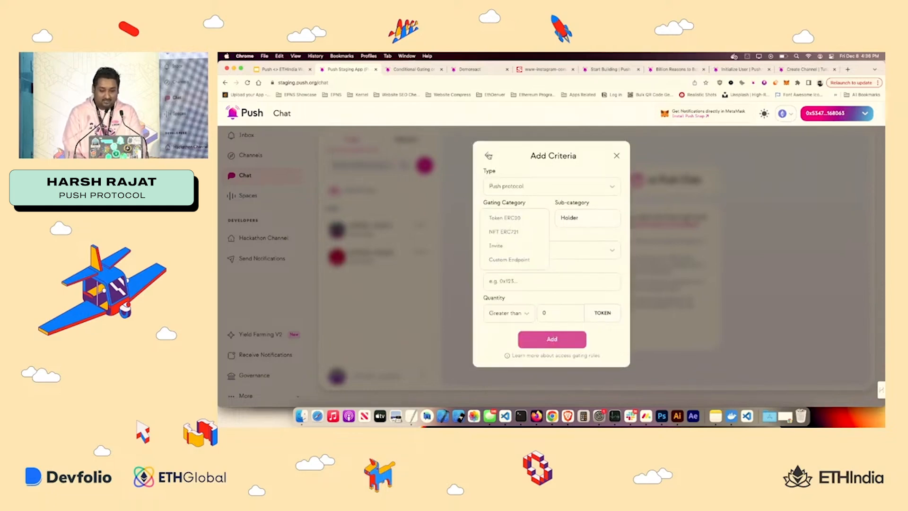
{"action": "left_click", "coordinate": [488, 155]}
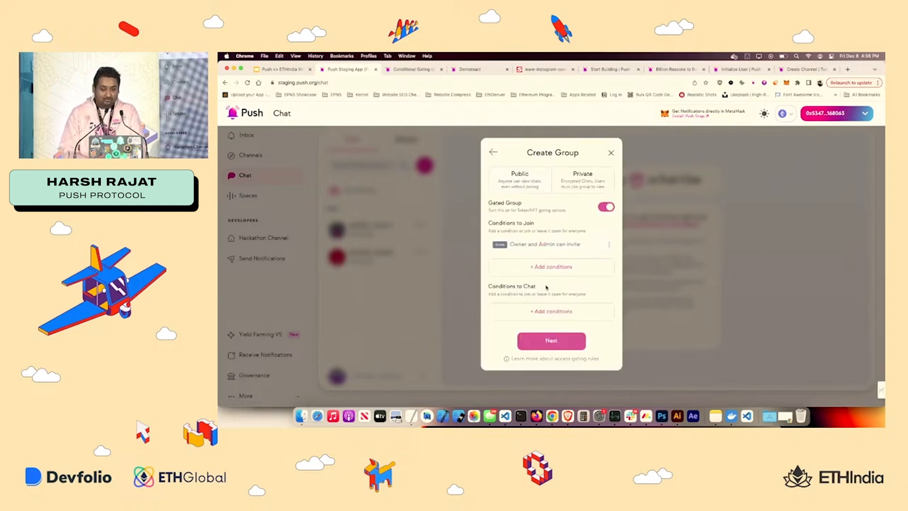
{"action": "left_click", "coordinate": [611, 152]}
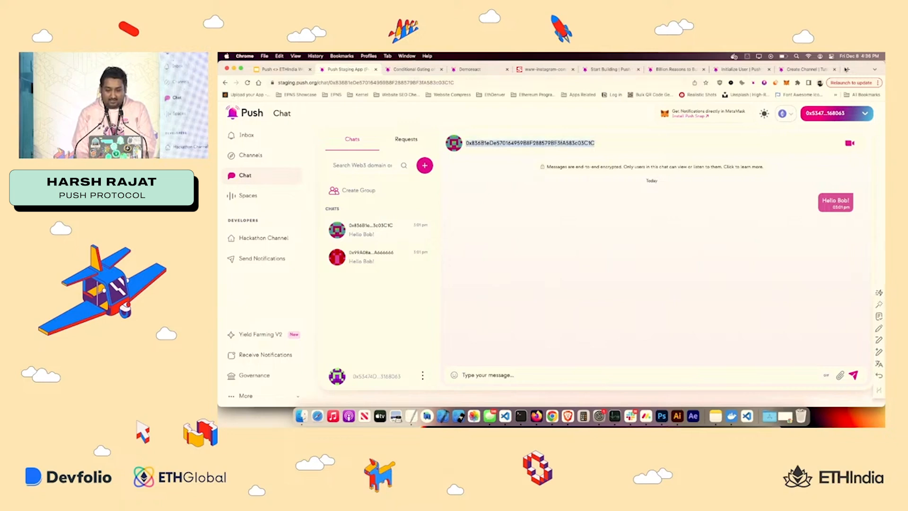
Step: Visit push.org/brb's BRB Chat group in a new tab, then switch to the docs live playground
{"action": "left_click", "coordinate": [849, 69]}
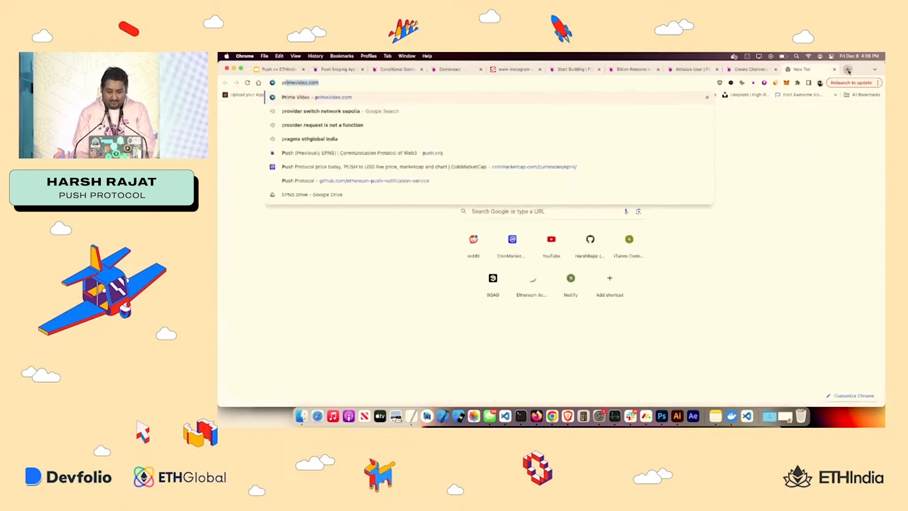
{"action": "type", "text": "push.org/brb/"}
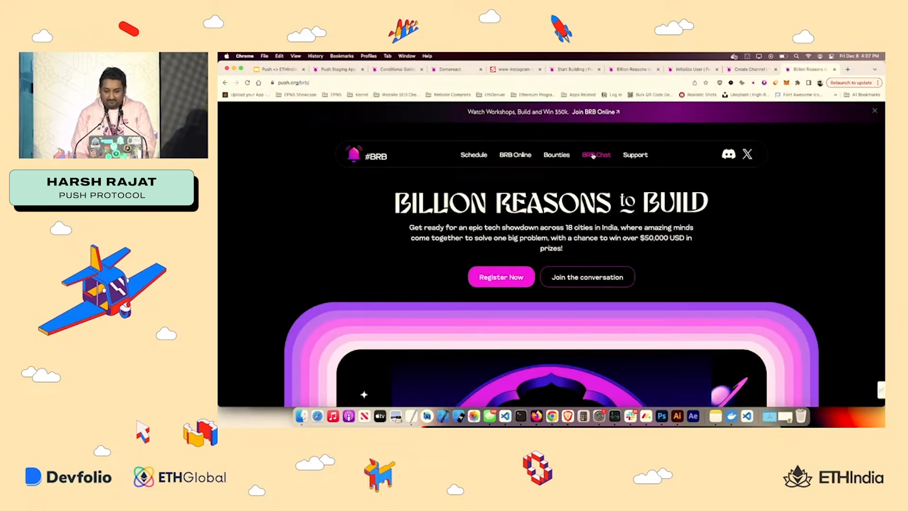
{"action": "left_click", "coordinate": [588, 277]}
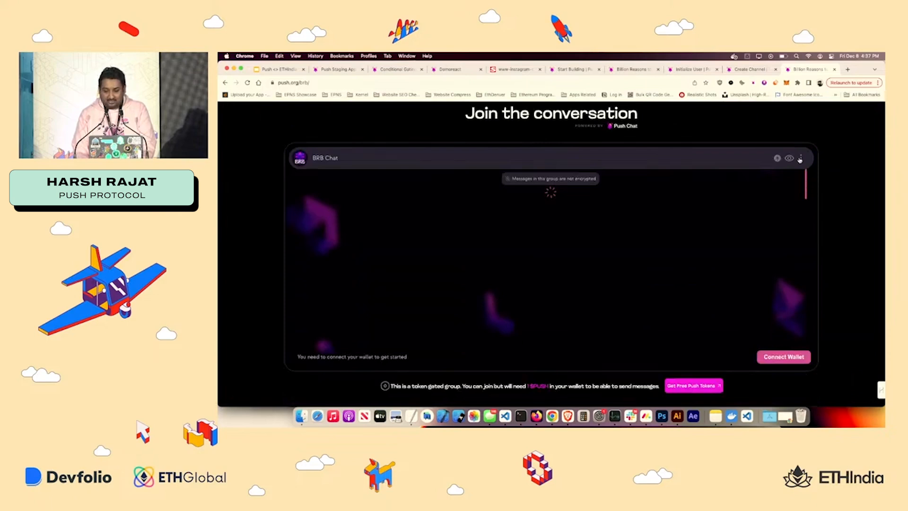
{"action": "left_click", "coordinate": [801, 157]}
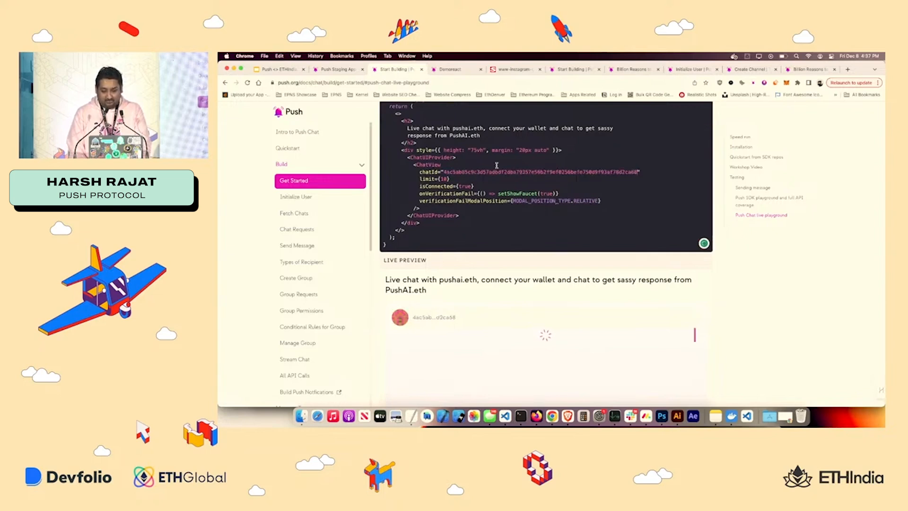
Step: Approve the Push profile signature so the live chat preview loads the BRB group's messages
{"action": "scroll", "scroll_direction": "down", "scroll_amount": 3}
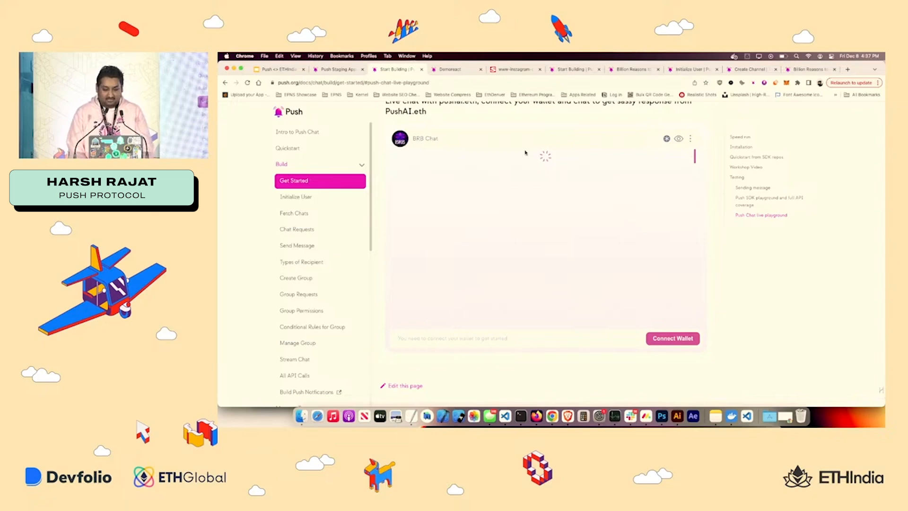
{"action": "left_click", "coordinate": [504, 416]}
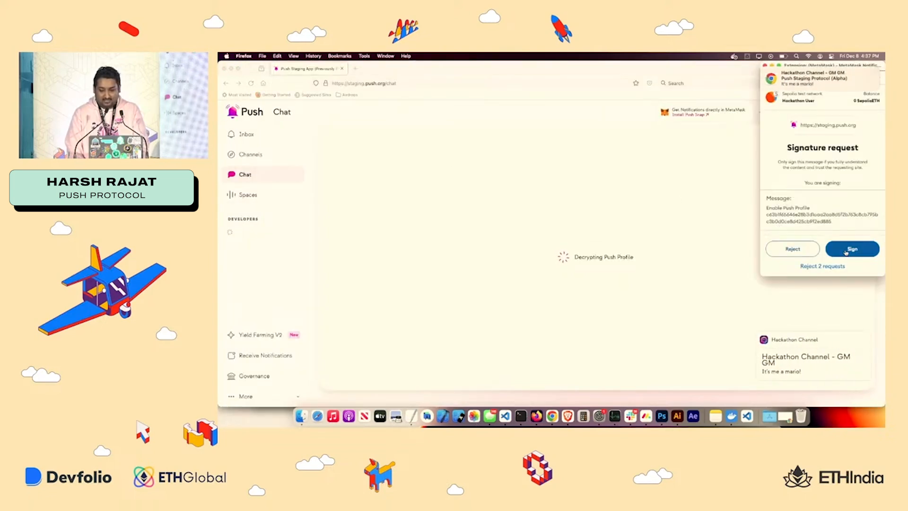
{"action": "left_click", "coordinate": [852, 249]}
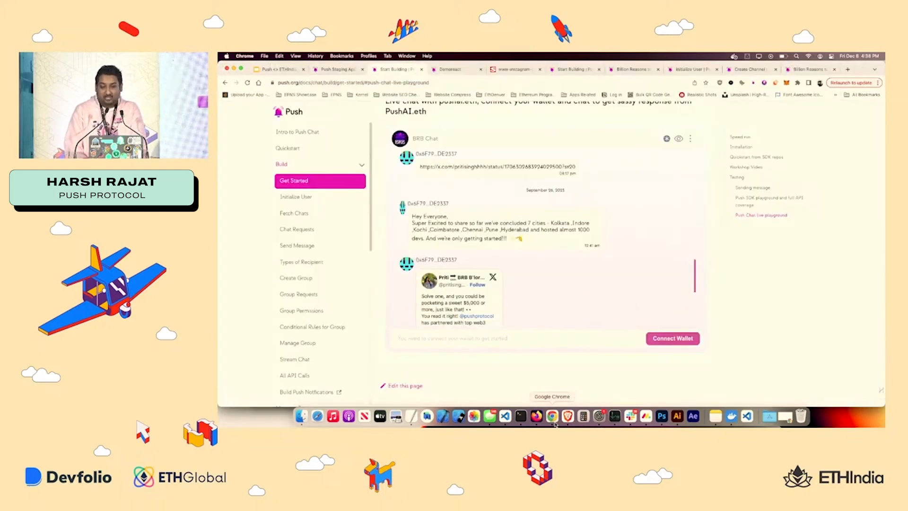
Step: Return to Push Docs and open the Initialize User overview page
{"action": "left_click", "coordinate": [278, 69]}
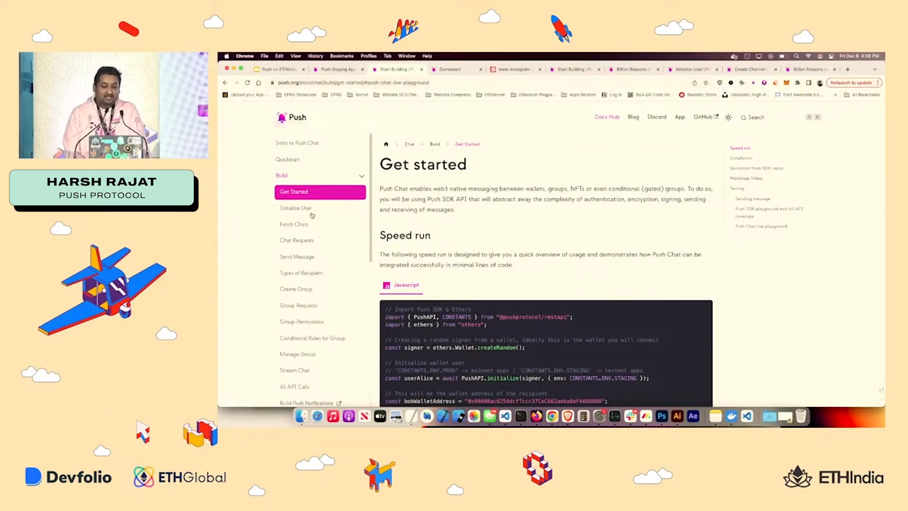
{"action": "left_click", "coordinate": [296, 208]}
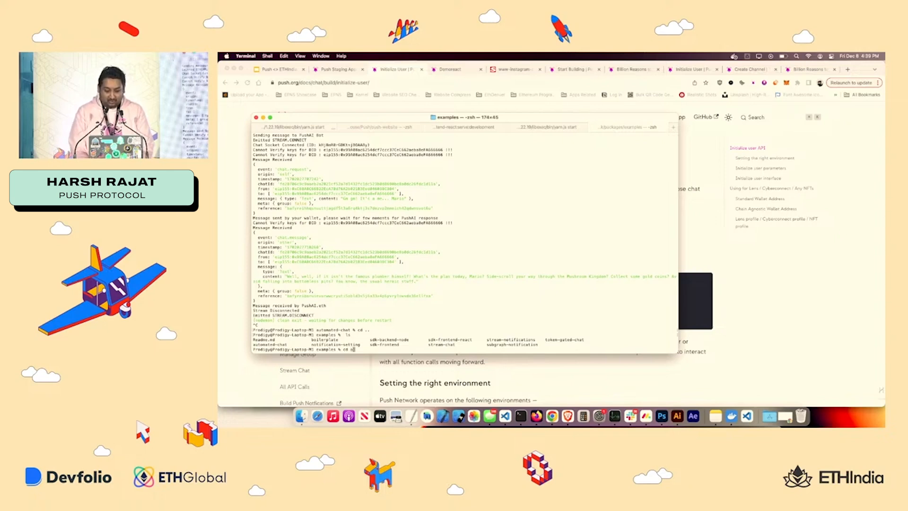
Step: Enter the stream-chat example folder in Terminal and run yarn start
{"action": "type", "text": "automated"}
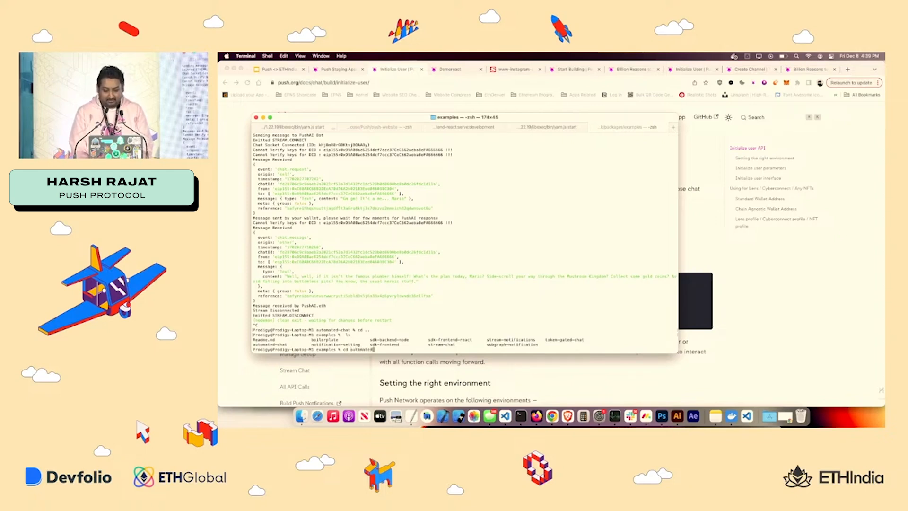
{"action": "type", "text": "stream-ch"}
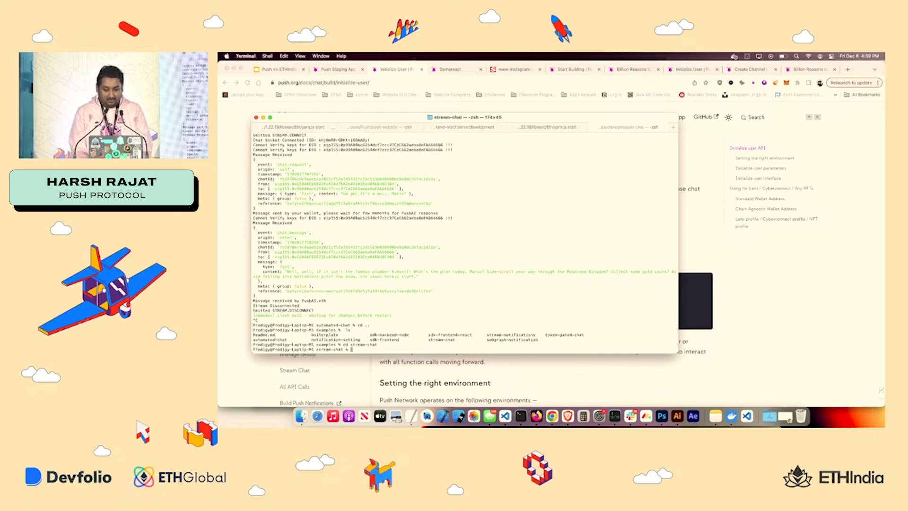
{"action": "type", "text": "yarn star"}
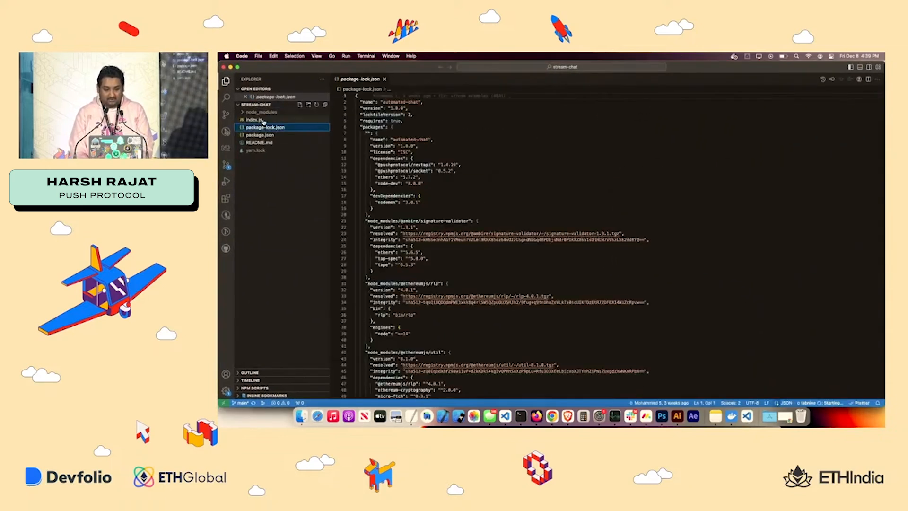
Step: Review the stream-chat index.js Alice and Bob stream handlers, then return to the DEMO slide
{"action": "left_click", "coordinate": [254, 120]}
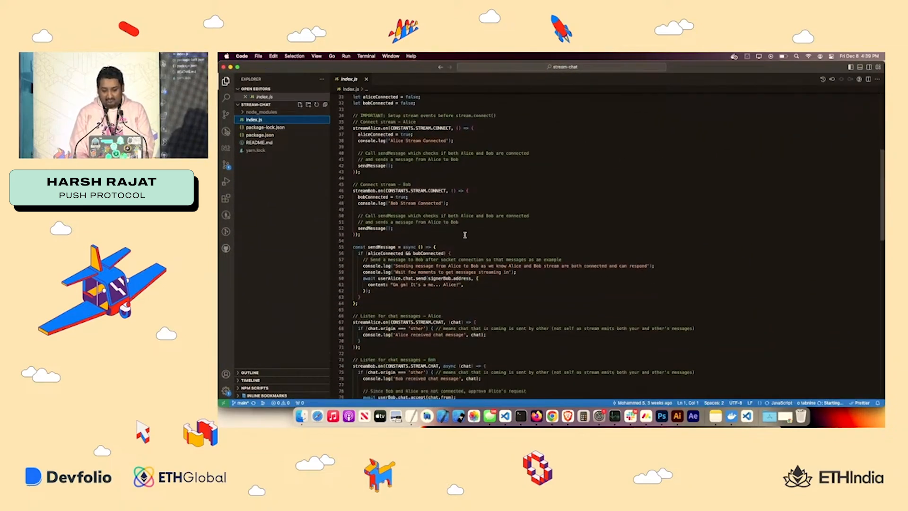
{"action": "scroll", "scroll_direction": "down", "scroll_amount": 3}
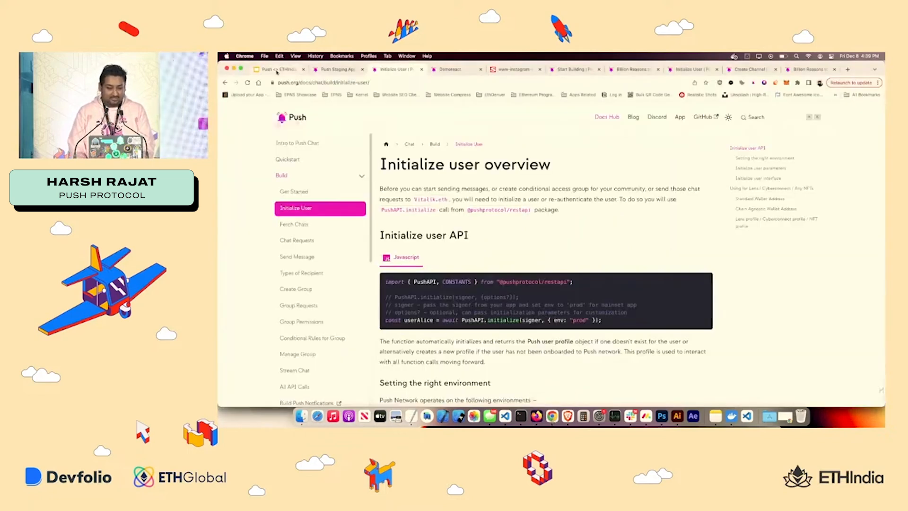
{"action": "left_click", "coordinate": [279, 69]}
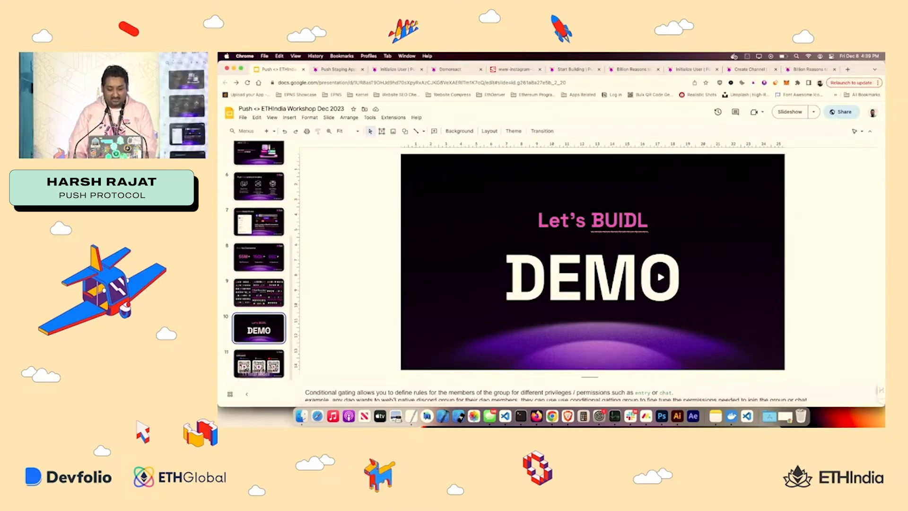